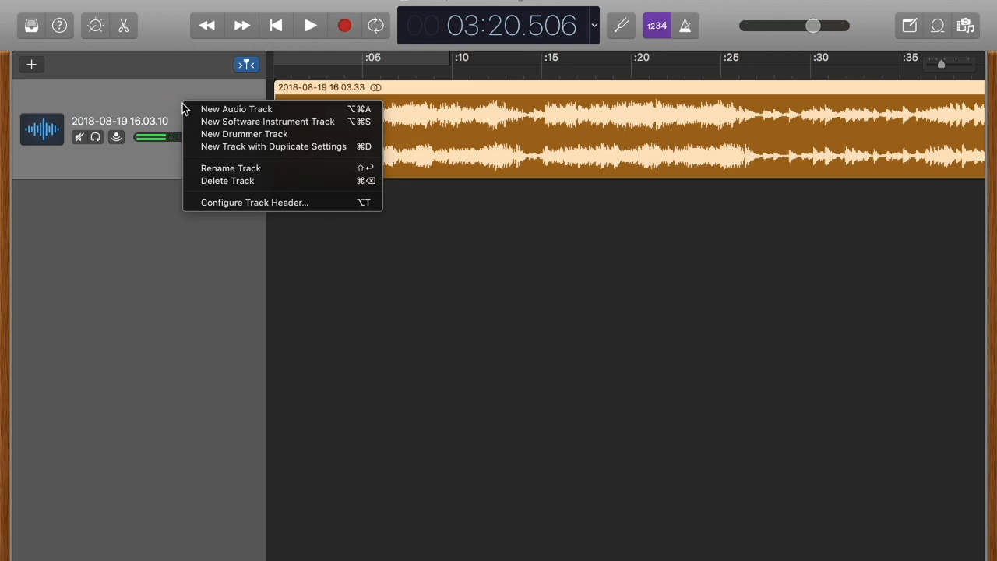
{"action": "mouse_move", "coordinate": [228, 150]}
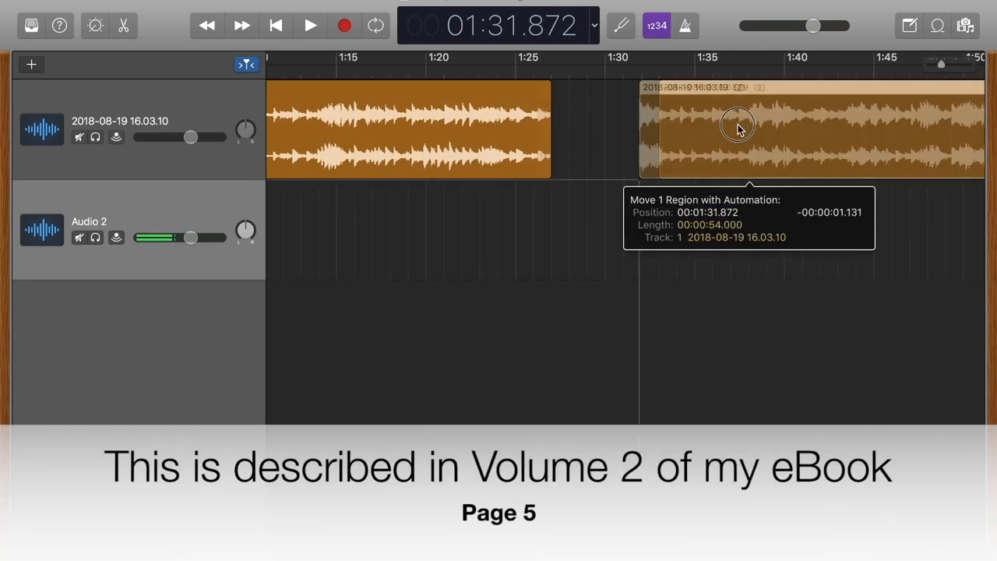
Move the later audio region to a new position along the timeline
{"action": "left_click_drag", "start_coordinate": [738, 127], "coordinate": [672, 200]}
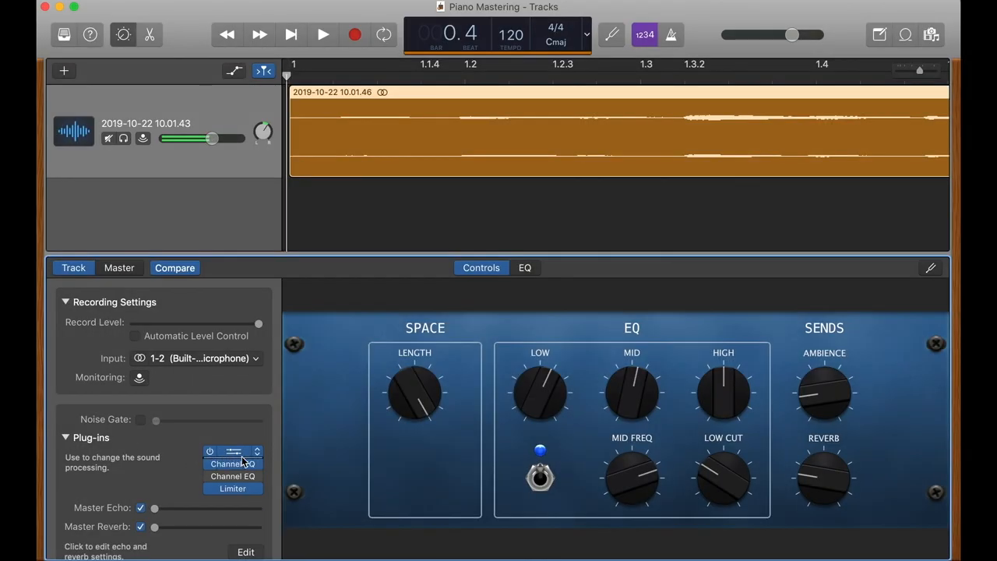
Insert Space Designer reverb into the track's first plug-in slot
{"action": "left_click", "coordinate": [233, 452]}
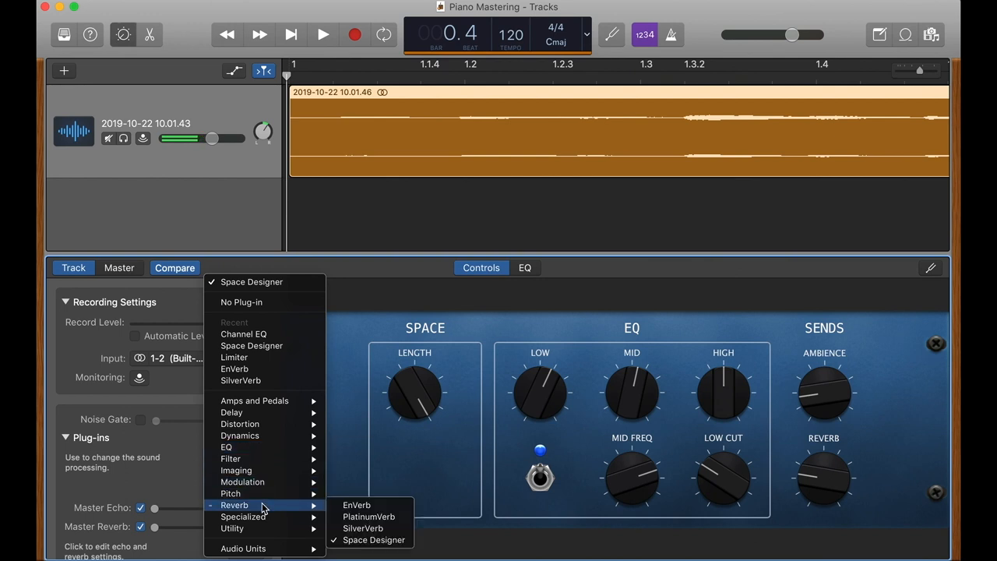
{"action": "mouse_move", "coordinate": [376, 539]}
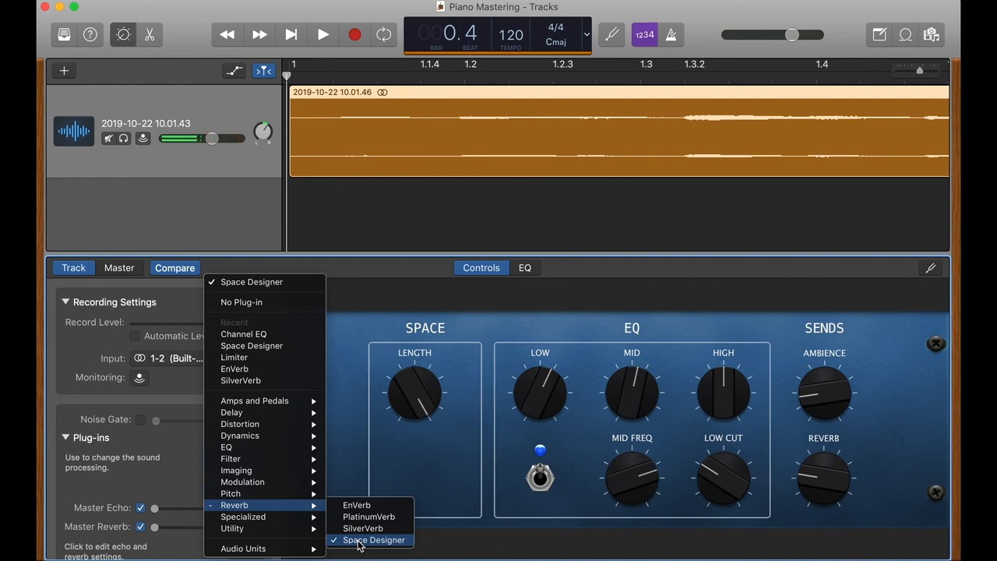
{"action": "left_click", "coordinate": [369, 541]}
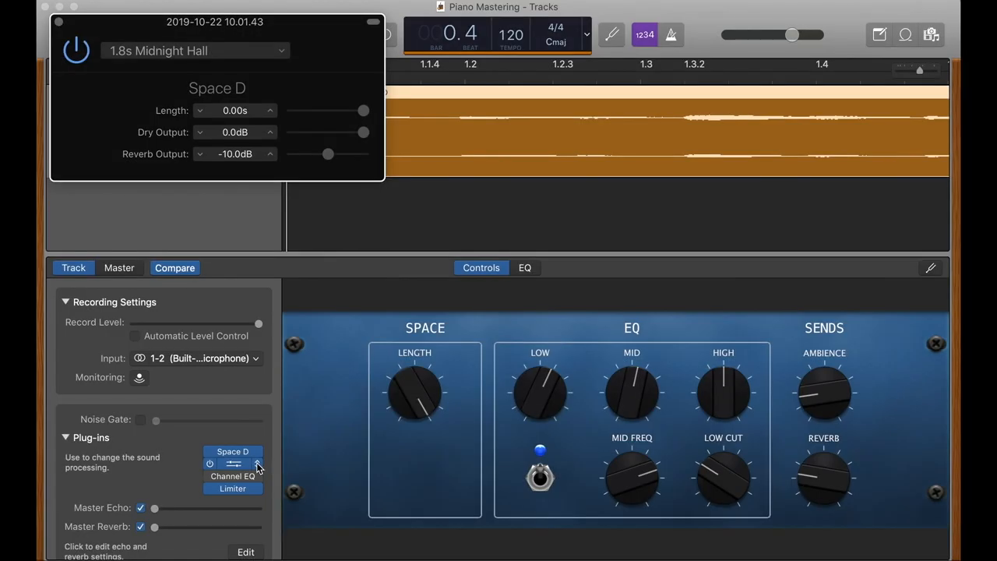
Add Channel EQ to the second plug-in slot, right after Space Designer
{"action": "left_click", "coordinate": [233, 477]}
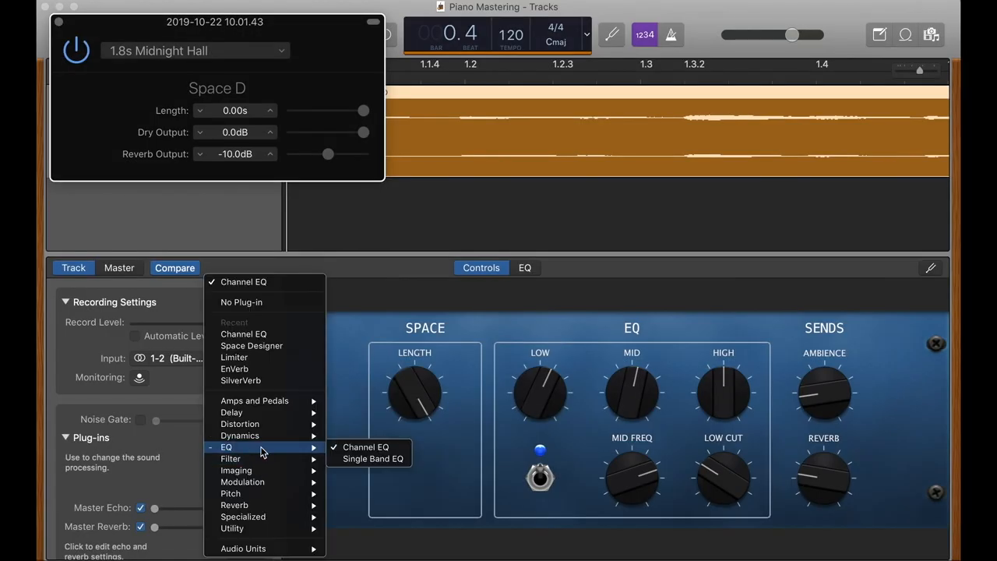
{"action": "mouse_move", "coordinate": [367, 453]}
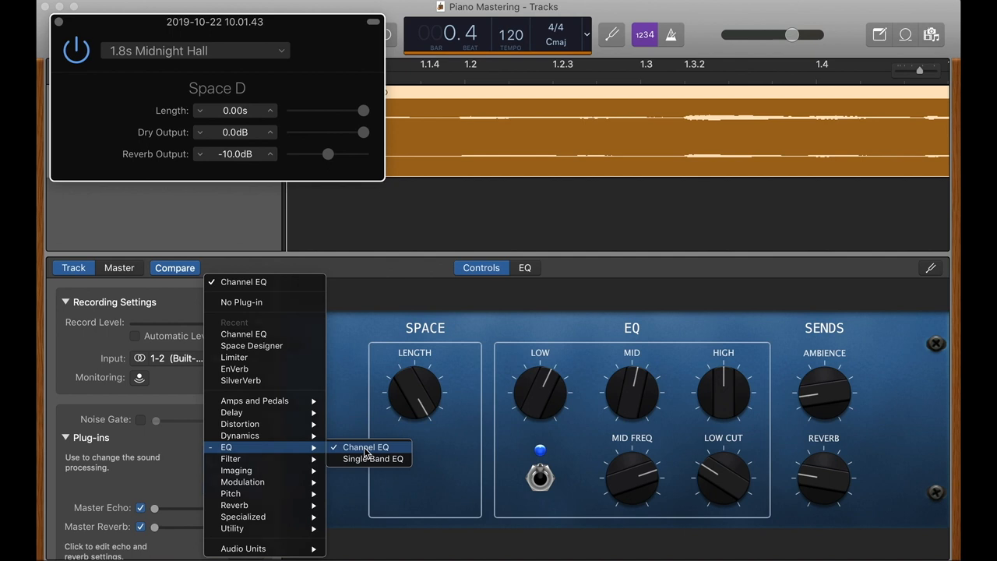
{"action": "left_click", "coordinate": [366, 447]}
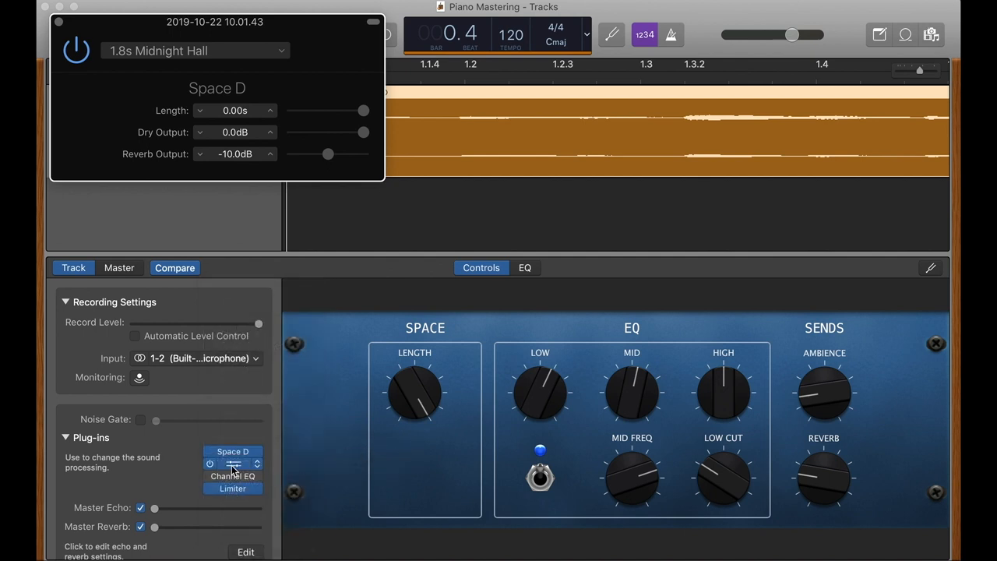
{"action": "left_click", "coordinate": [233, 475]}
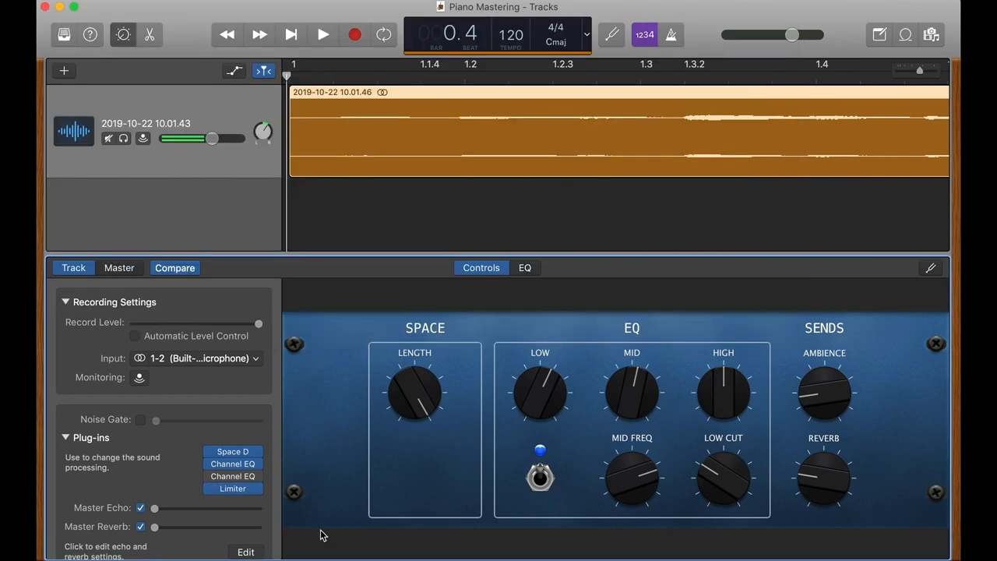
Load Limiter in the last plug-in slot and pick one of its presets
{"action": "left_click", "coordinate": [232, 489]}
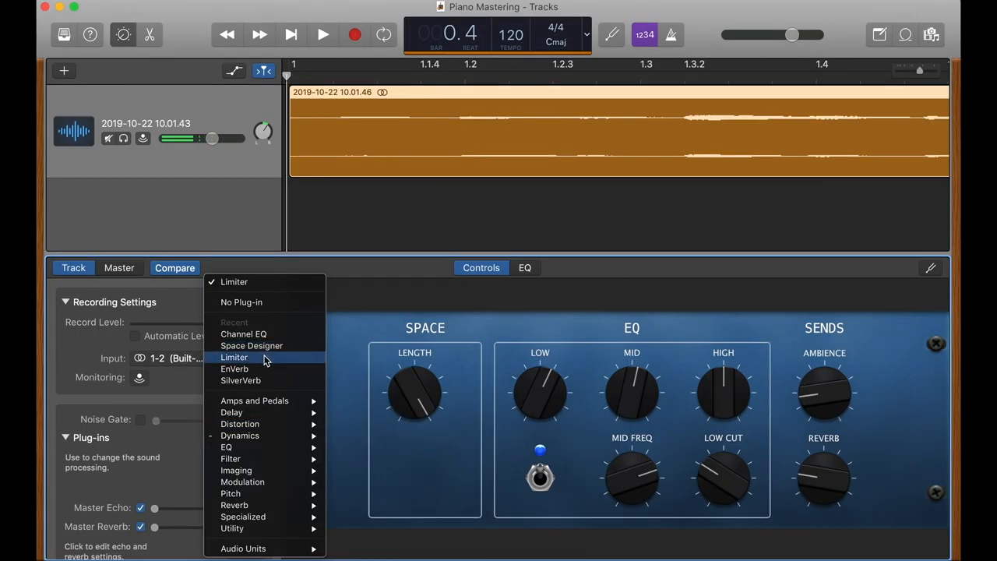
{"action": "left_click", "coordinate": [234, 357]}
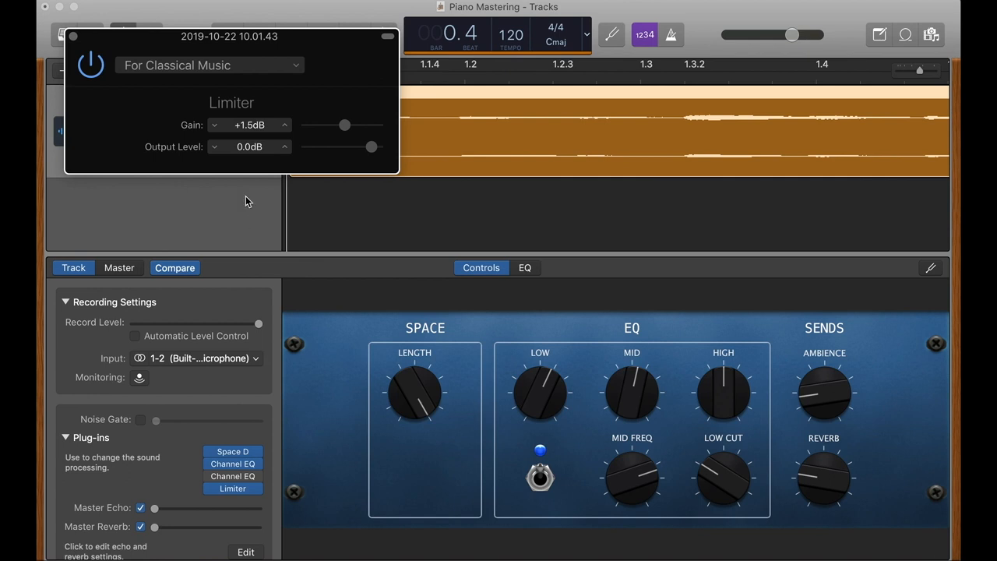
{"action": "left_click", "coordinate": [209, 65]}
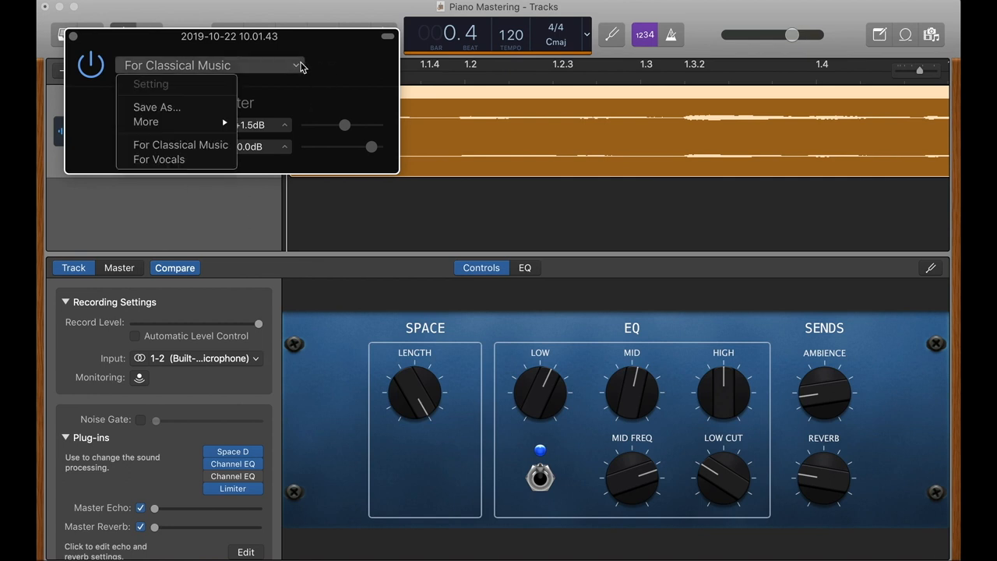
{"action": "left_click", "coordinate": [180, 144]}
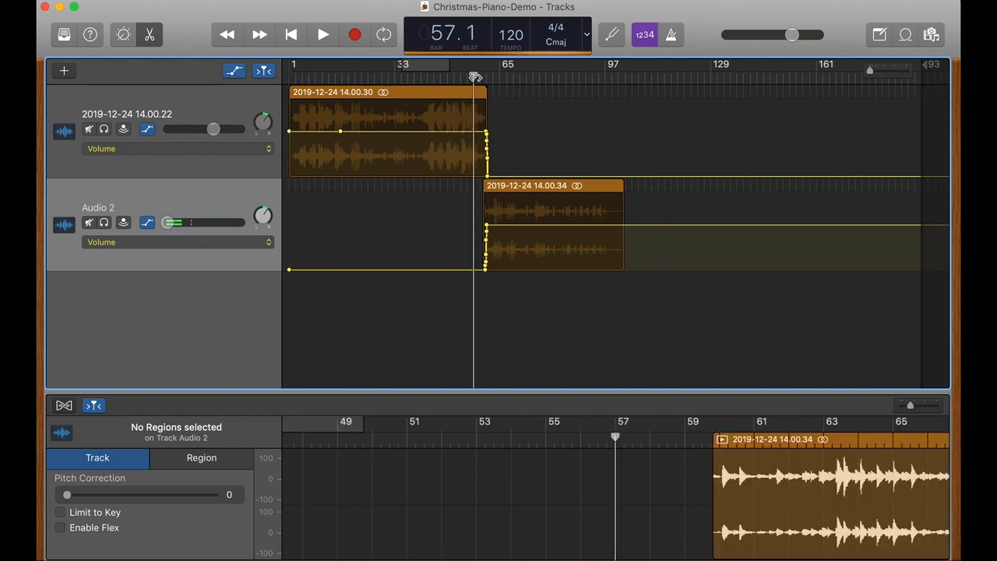
Turn the Audio 2 track's volume all the way down
{"action": "left_click_drag", "start_coordinate": [191, 223], "coordinate": [167, 223]}
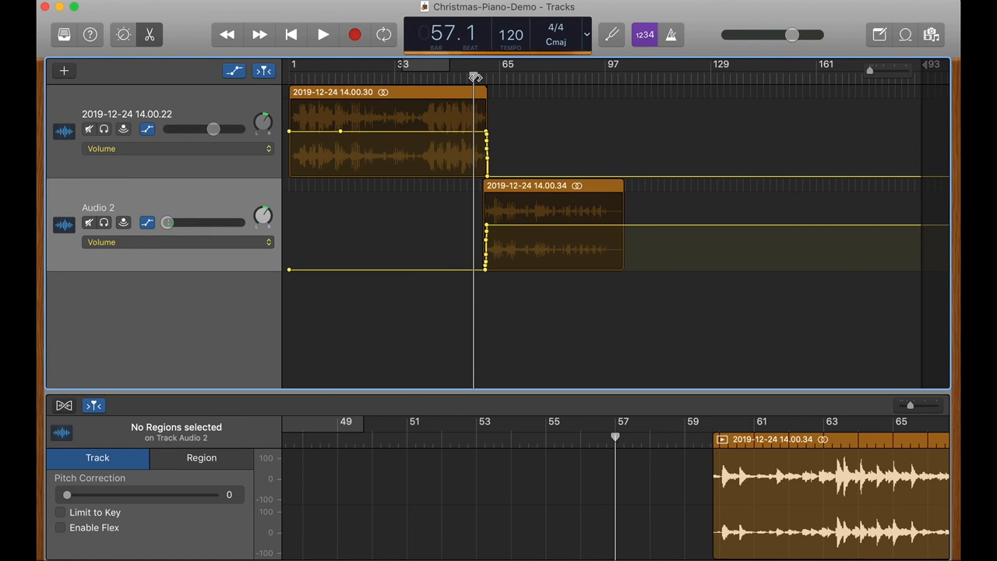
{"action": "mouse_move", "coordinate": [859, 71]}
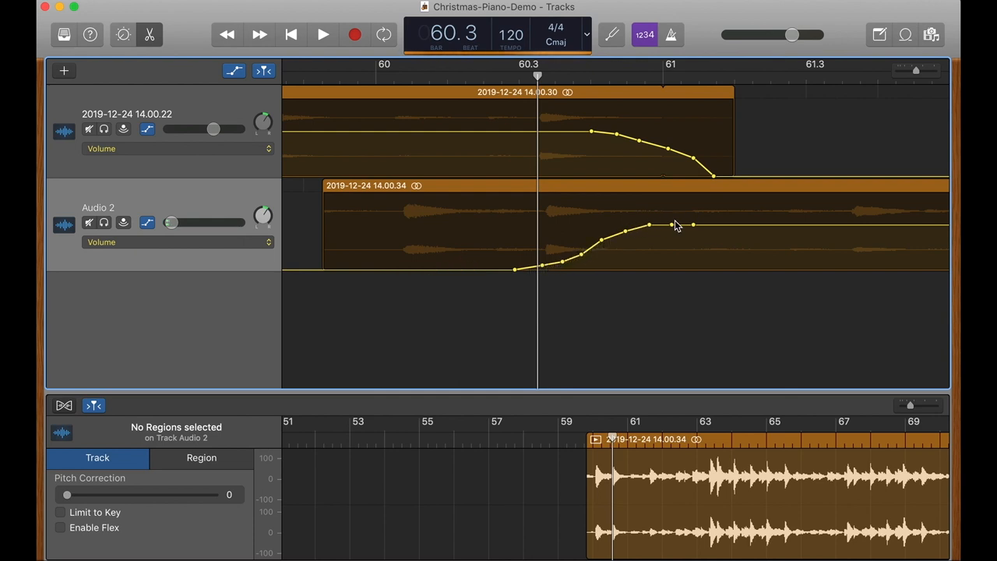
{"action": "mouse_move", "coordinate": [701, 230]}
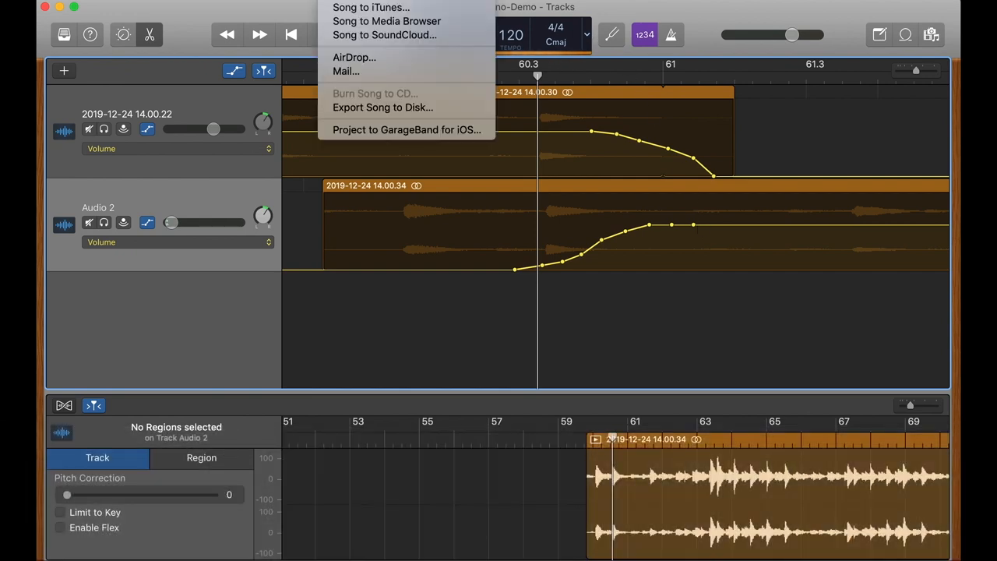
{"action": "mouse_move", "coordinate": [355, 96]}
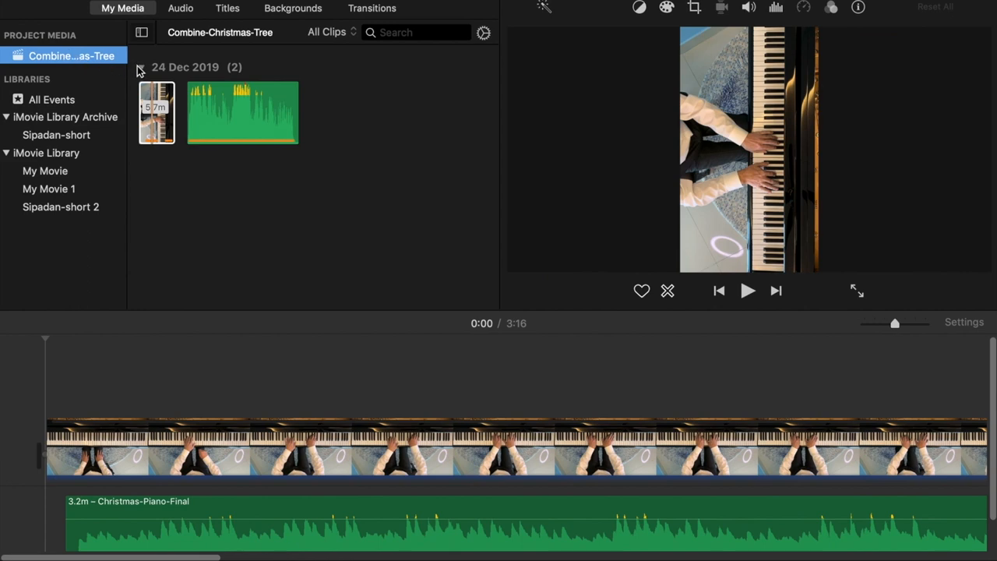
Select the vertical piano video clip in the timeline
{"action": "left_click", "coordinate": [156, 113]}
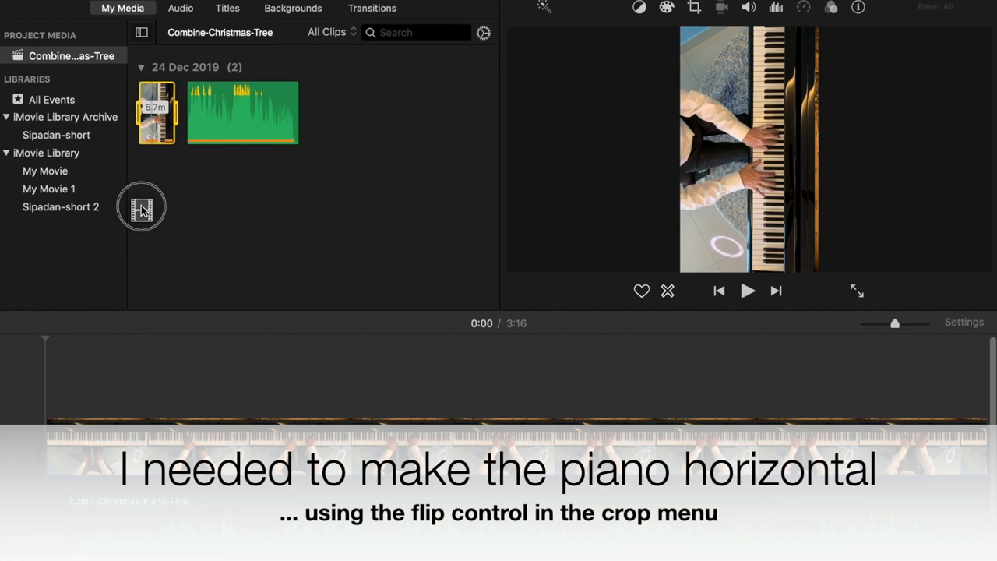
{"action": "mouse_move", "coordinate": [161, 94]}
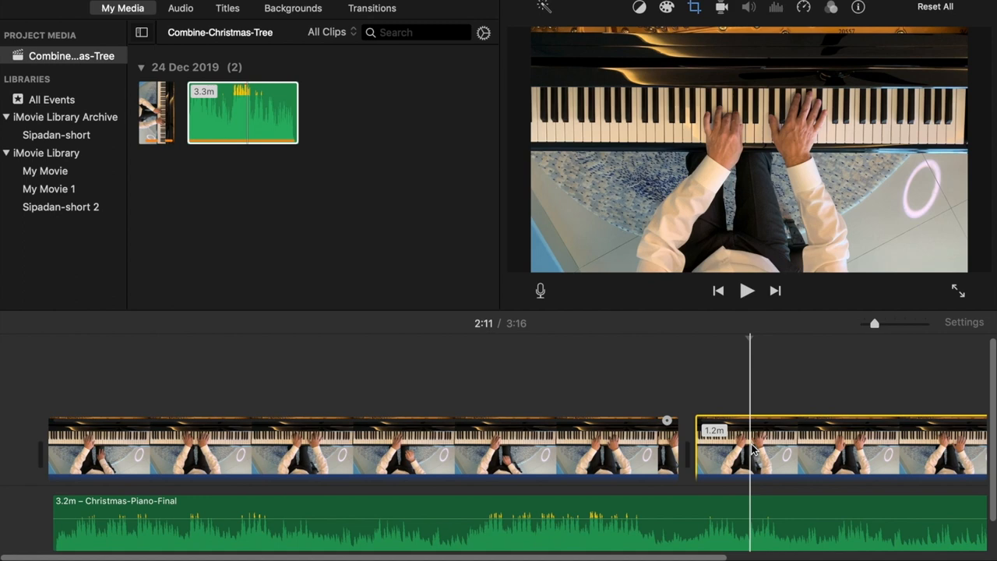
{"action": "mouse_move", "coordinate": [754, 450]}
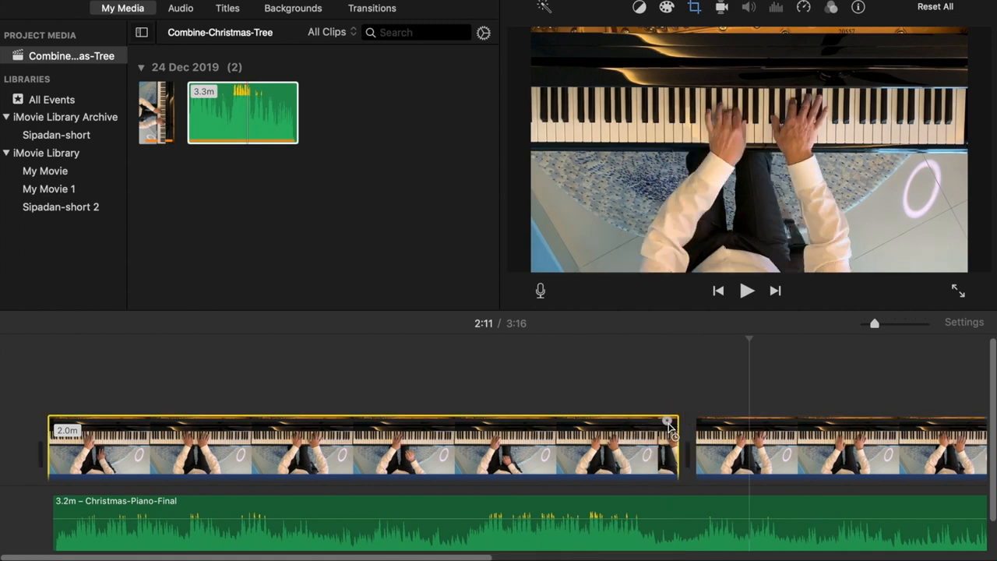
{"action": "mouse_move", "coordinate": [670, 440]}
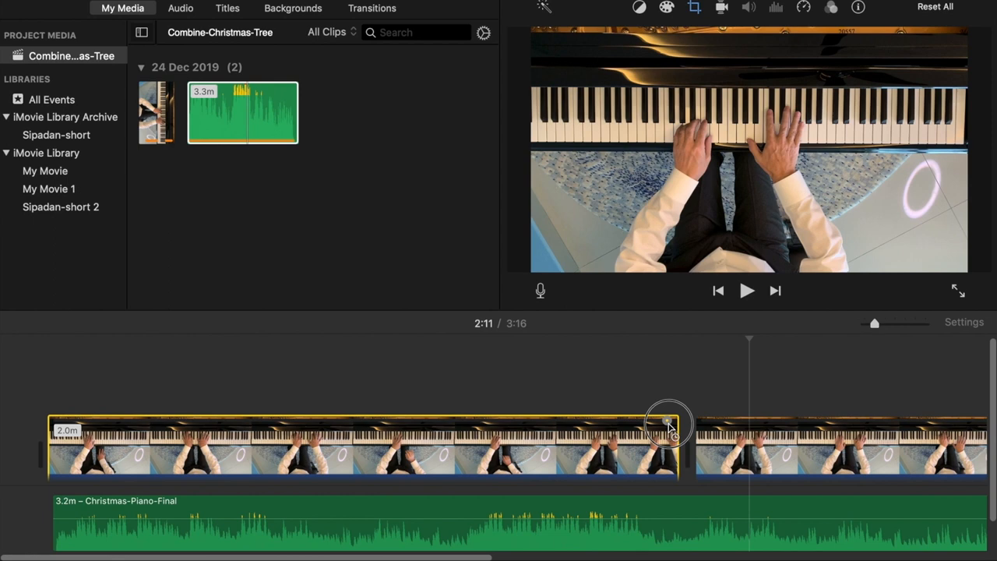
Trim the first piano clip's end to about 01:59:17, just before the second clip
{"action": "left_click_drag", "start_coordinate": [670, 424], "coordinate": [663, 424]}
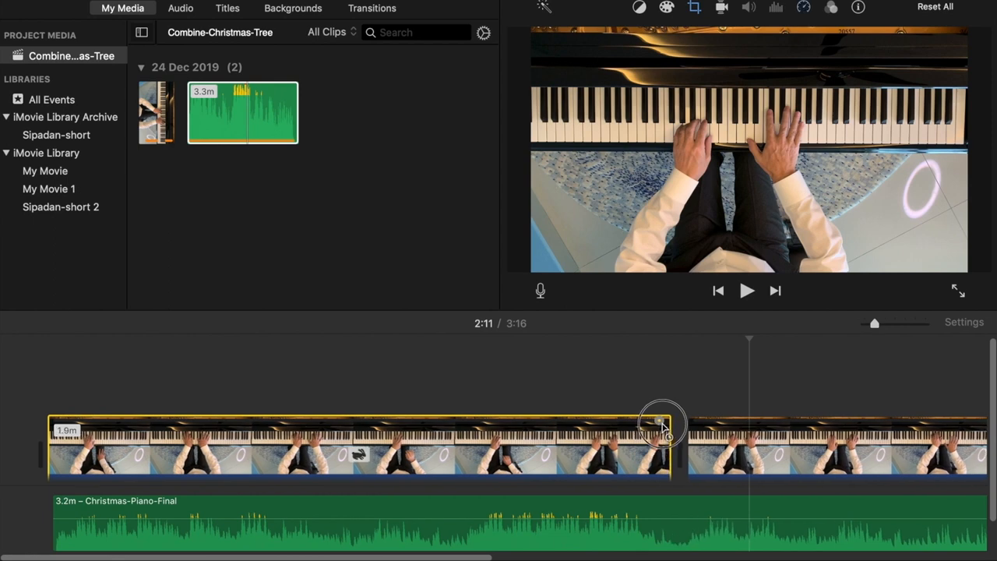
{"action": "left_click_drag", "start_coordinate": [662, 425], "coordinate": [667, 424]}
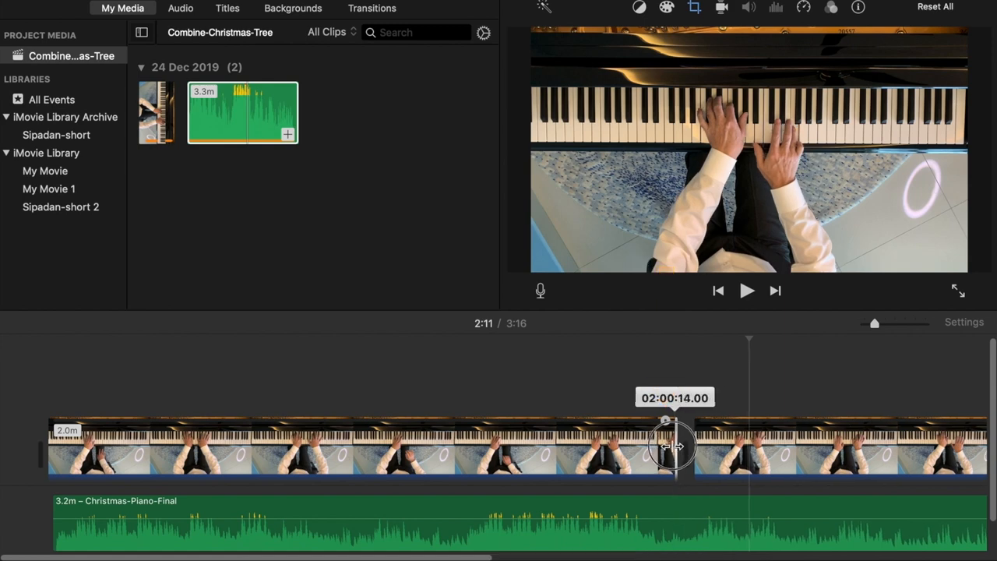
{"action": "left_click_drag", "start_coordinate": [674, 447], "coordinate": [666, 447]}
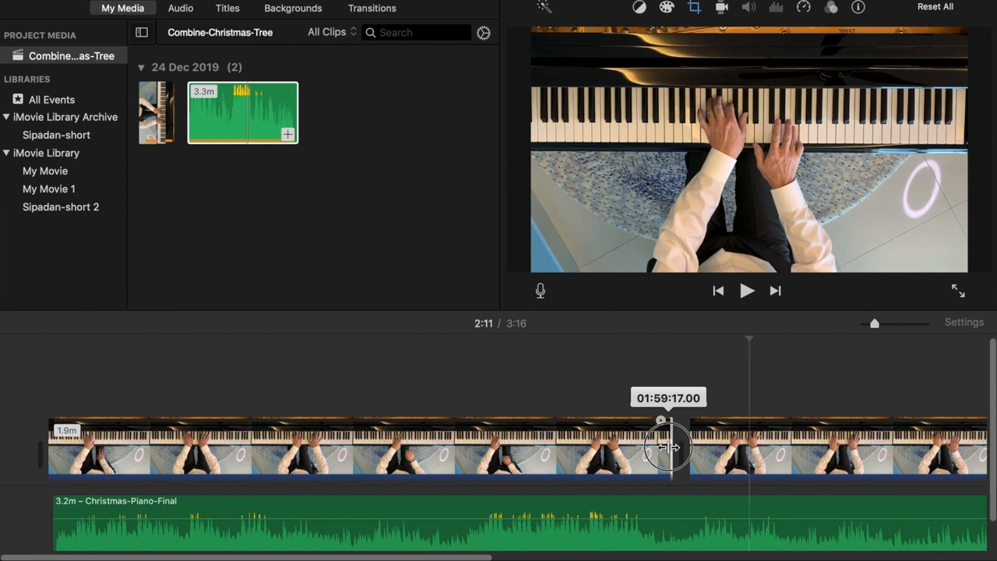
{"action": "left_click_drag", "start_coordinate": [668, 446], "coordinate": [661, 447]}
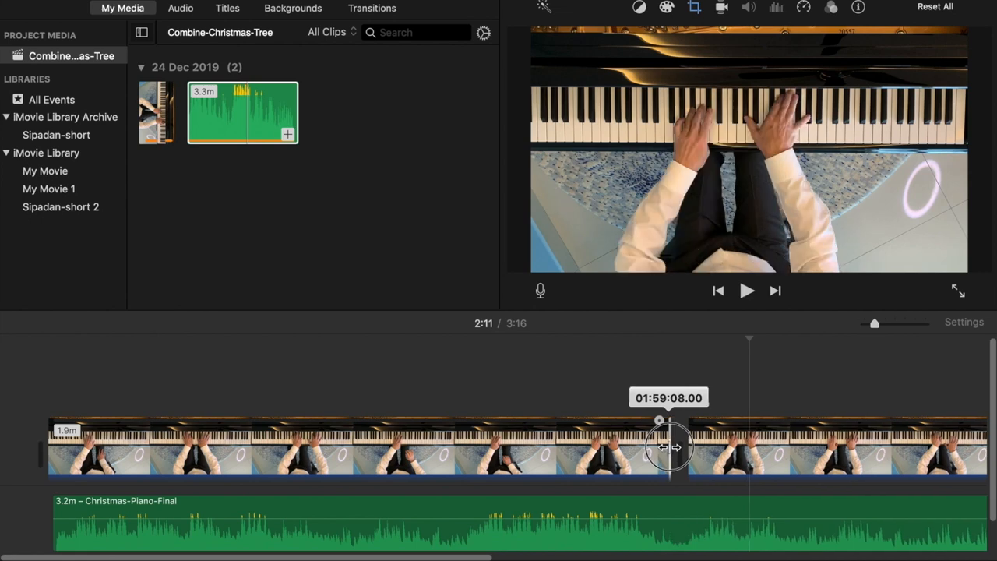
{"action": "left_click_drag", "start_coordinate": [670, 446], "coordinate": [673, 446]}
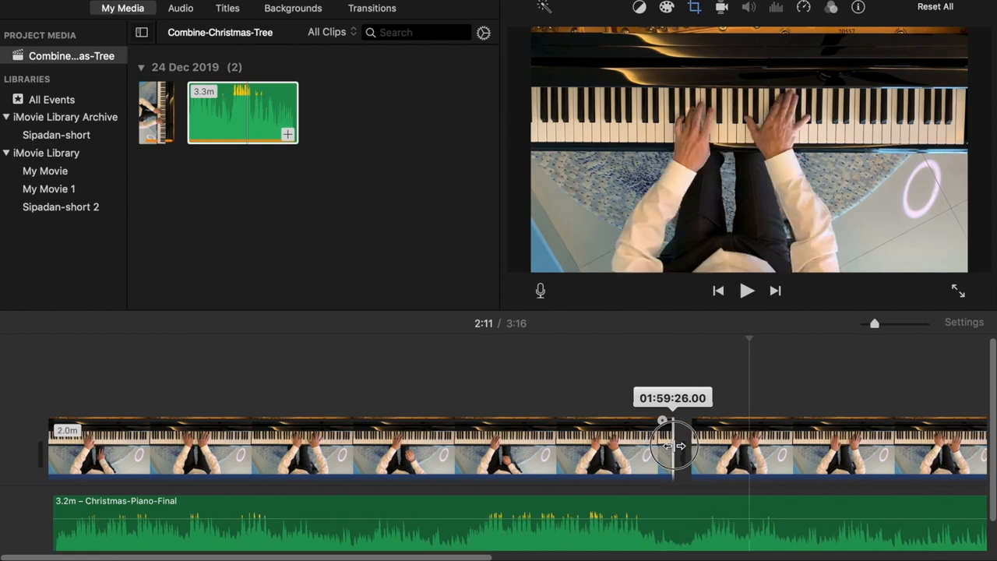
{"action": "left_click_drag", "start_coordinate": [662, 444], "coordinate": [675, 444]}
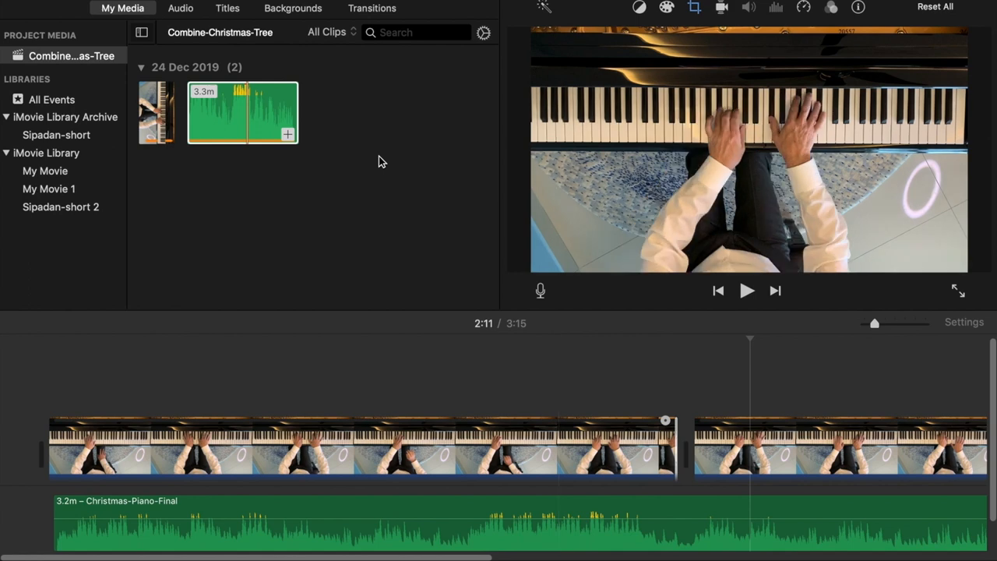
Readjust the first clip's end, zoom into the timeline, and scroll toward the movie's end
{"action": "left_click_drag", "start_coordinate": [676, 431], "coordinate": [699, 431]}
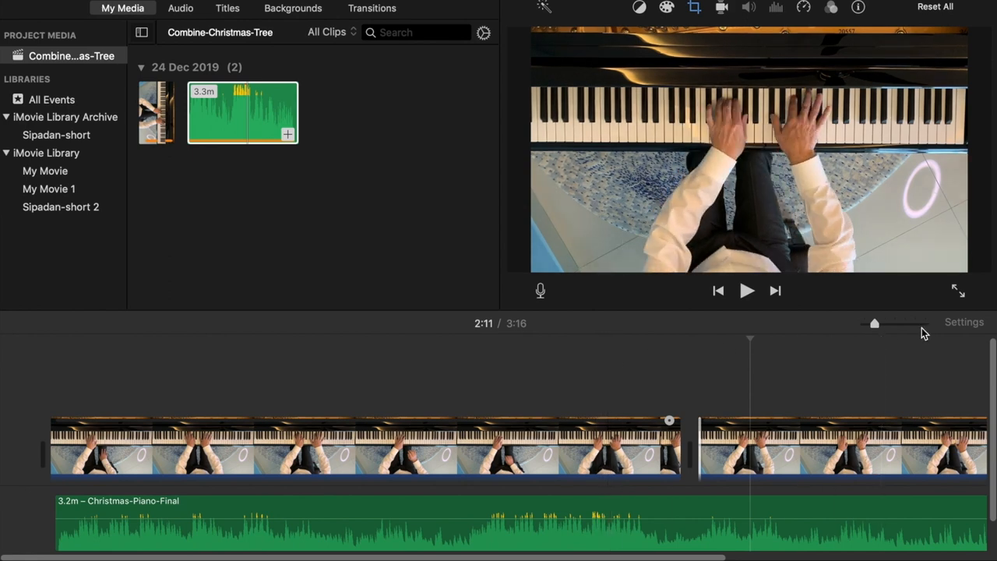
{"action": "left_click_drag", "start_coordinate": [875, 323], "coordinate": [900, 323]}
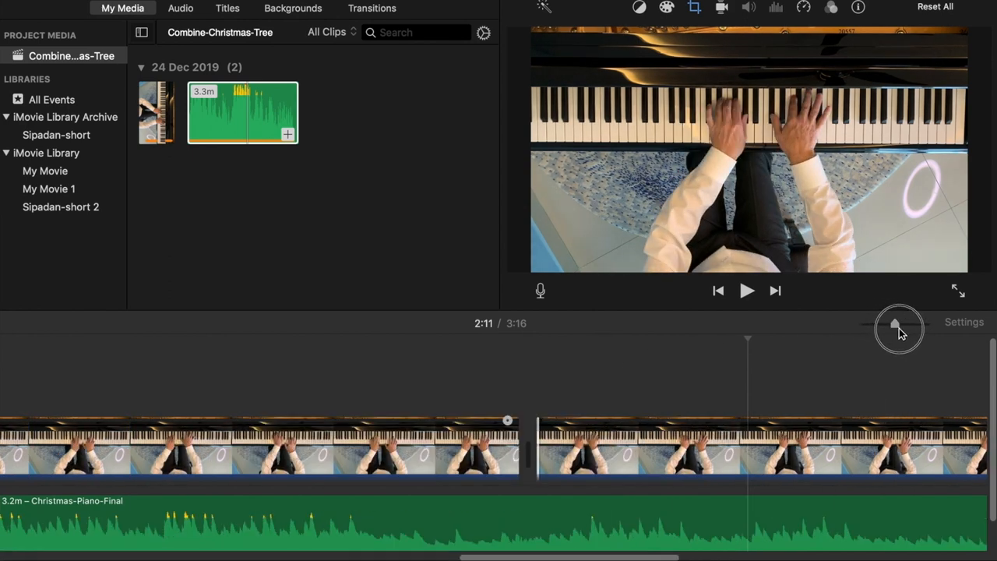
{"action": "left_click_drag", "start_coordinate": [900, 324], "coordinate": [906, 323]}
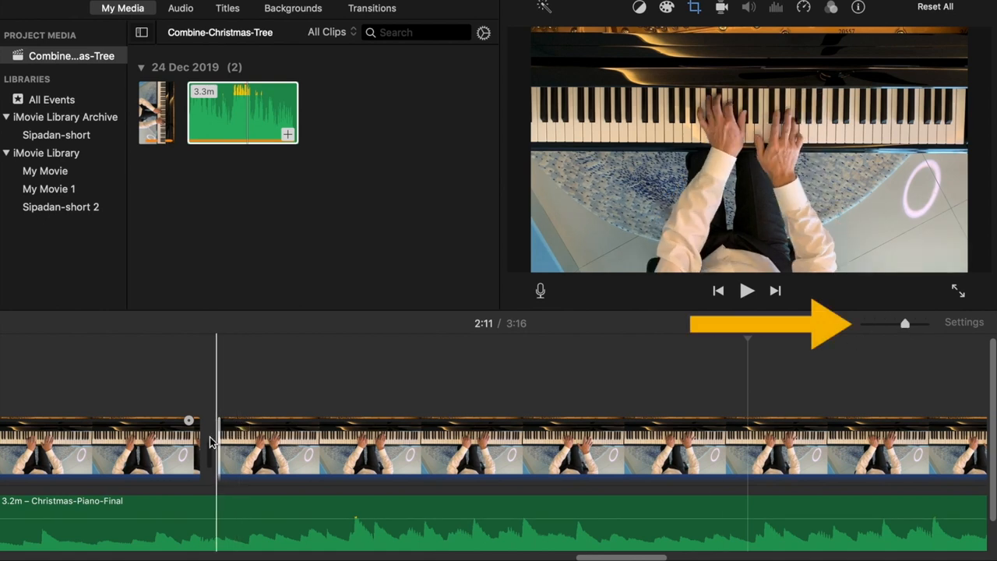
{"action": "left_click_drag", "start_coordinate": [217, 444], "coordinate": [181, 444]}
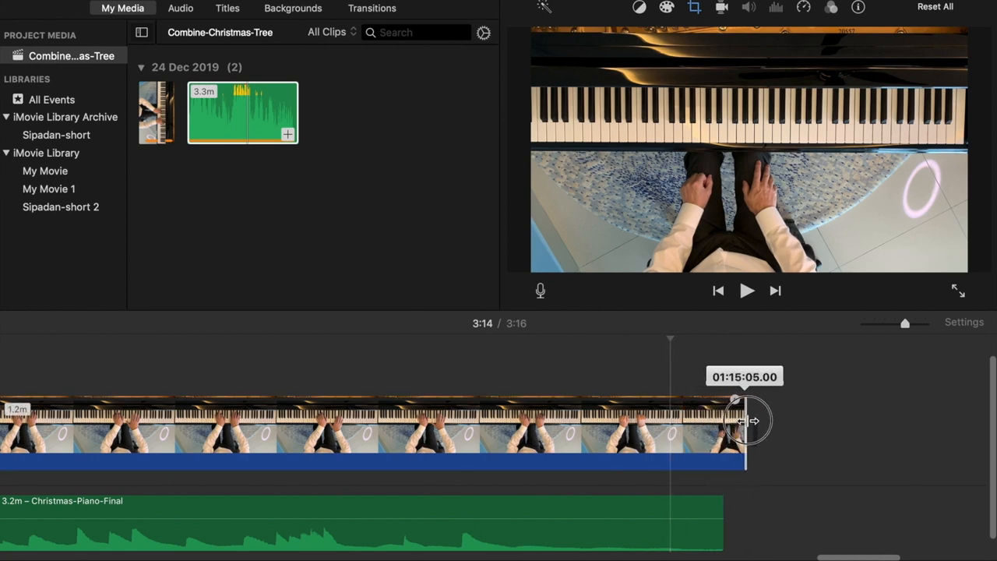
Trim the last piano clip's end and bring up its editing options
{"action": "left_click_drag", "start_coordinate": [744, 421], "coordinate": [731, 421]}
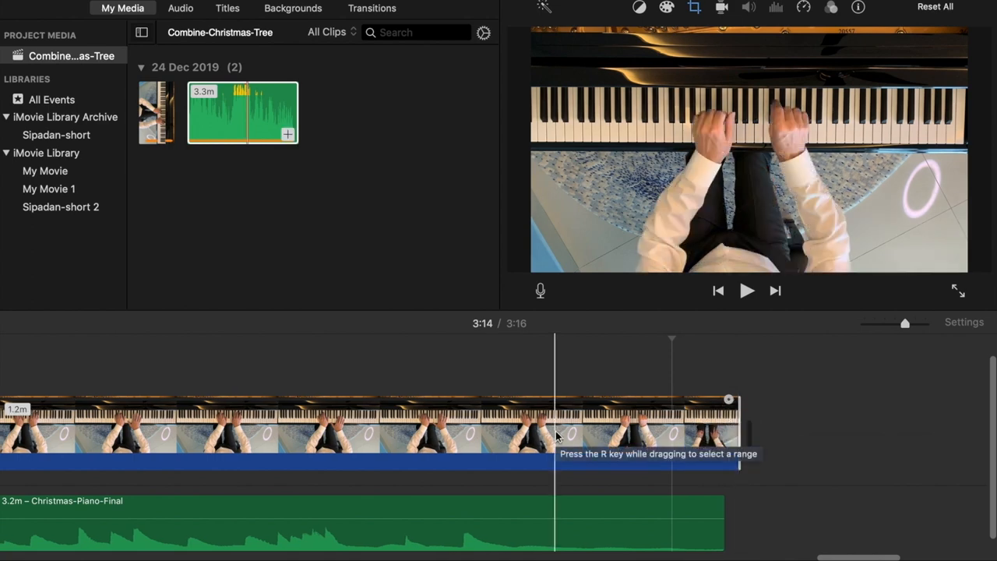
{"action": "right_click", "coordinate": [557, 436]}
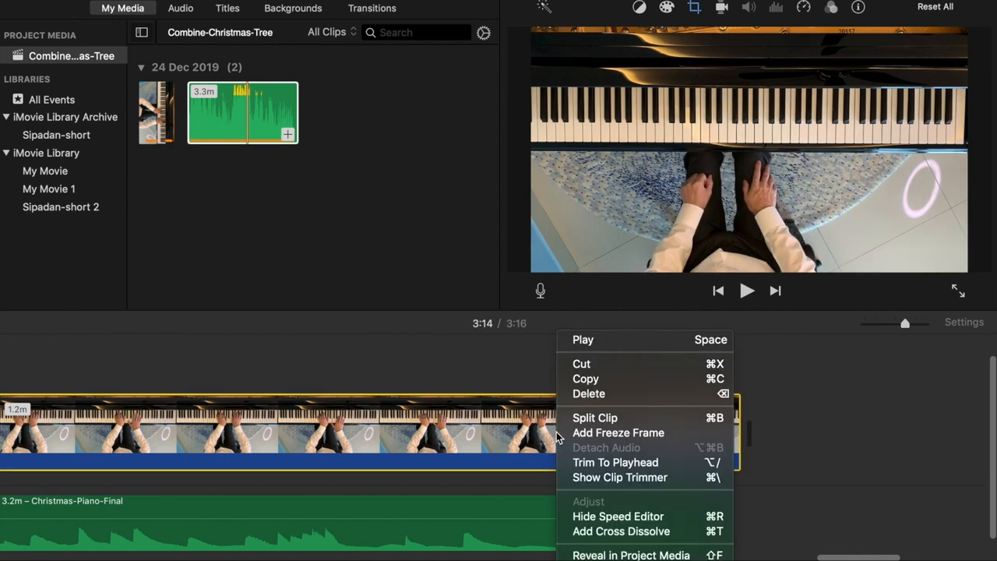
{"action": "mouse_move", "coordinate": [599, 448]}
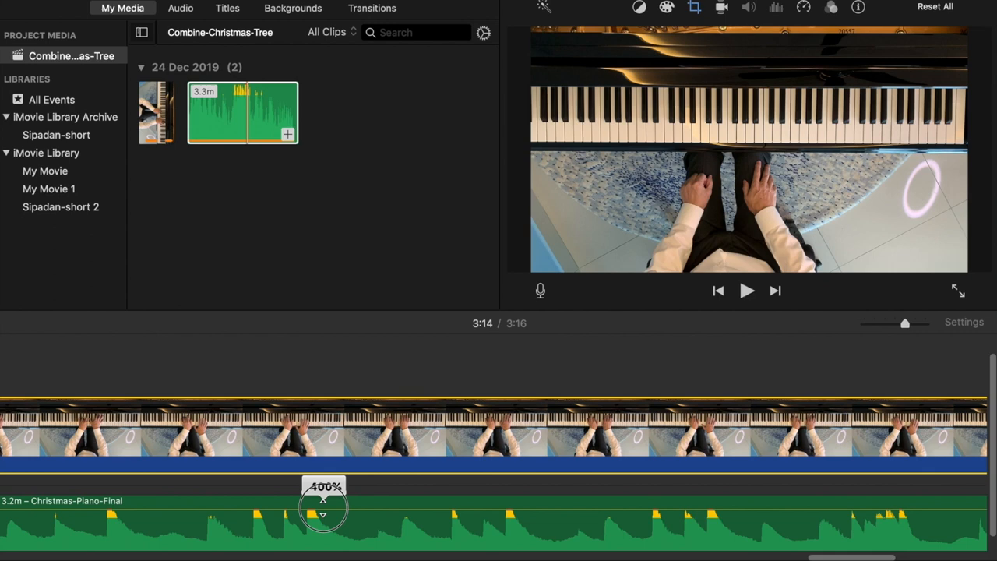
Lower the Christmas-Piano-Final audio volume from 400% to about 141%
{"action": "left_click_drag", "start_coordinate": [323, 498], "coordinate": [322, 522]}
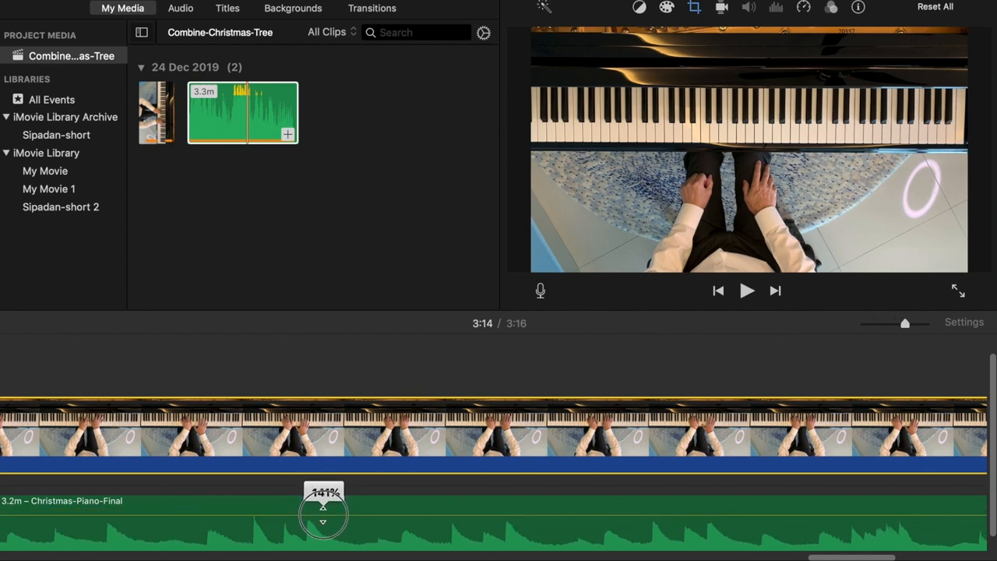
{"action": "left_click_drag", "start_coordinate": [323, 506], "coordinate": [322, 513]}
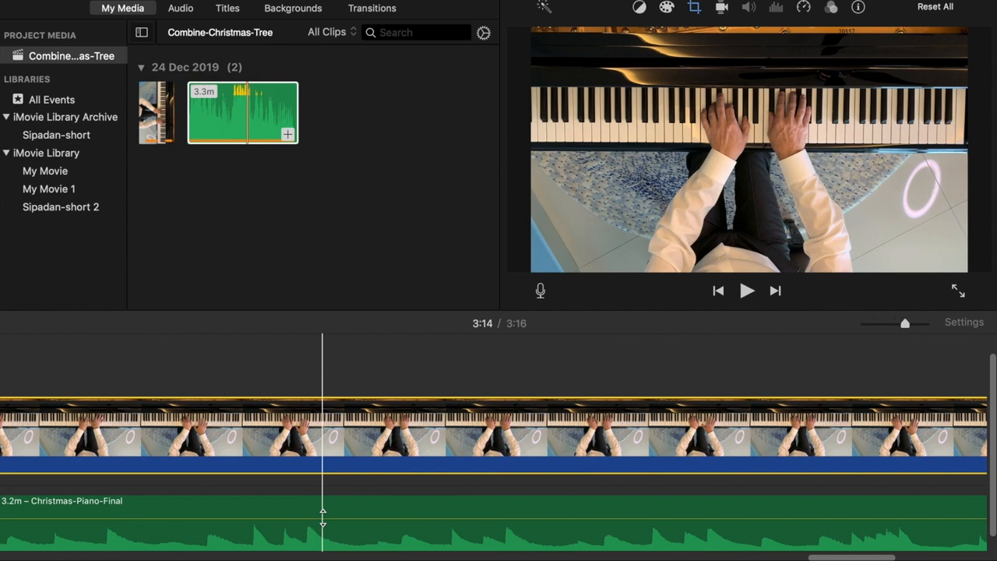
{"action": "mouse_move", "coordinate": [321, 527]}
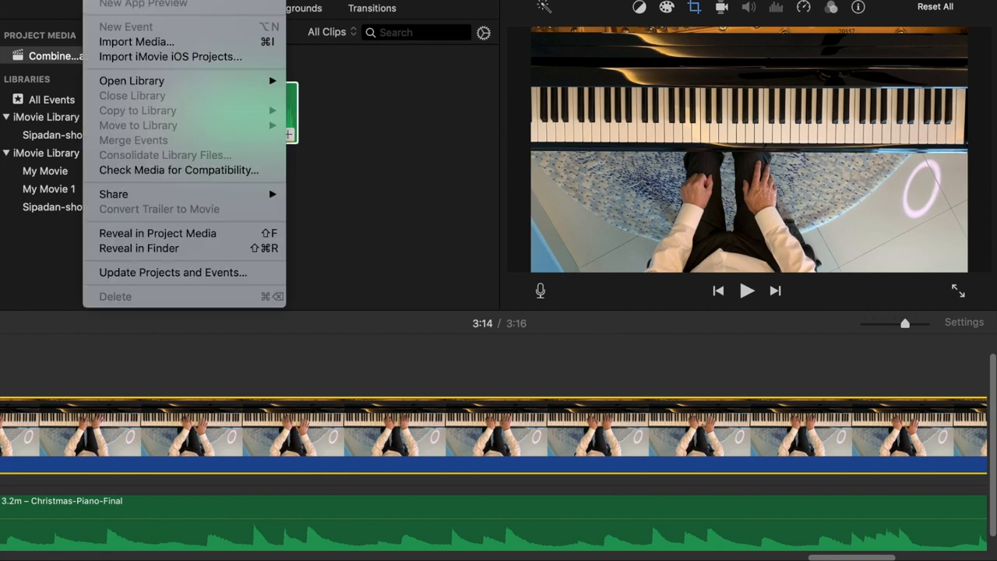
{"action": "mouse_move", "coordinate": [114, 194]}
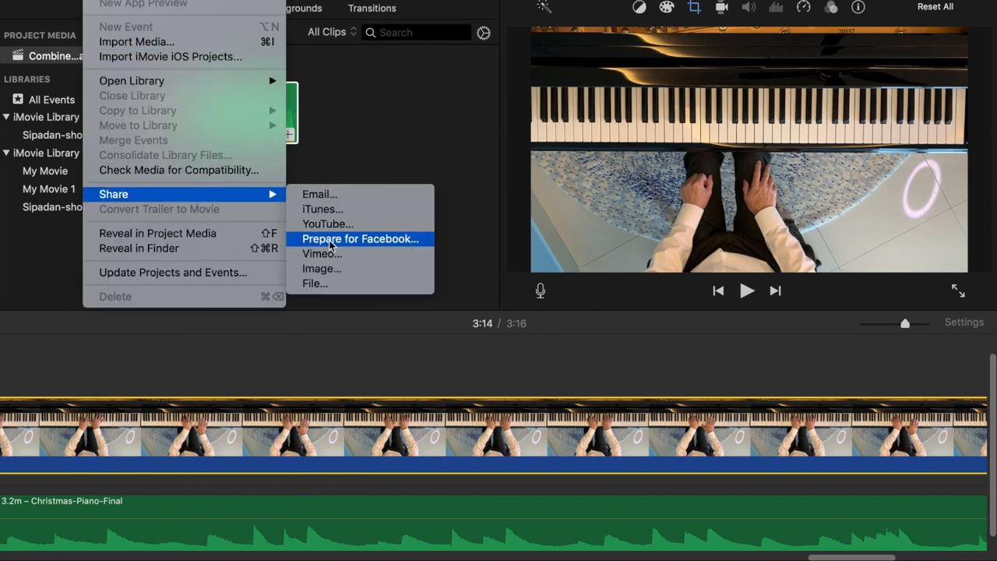
{"action": "mouse_move", "coordinate": [327, 289]}
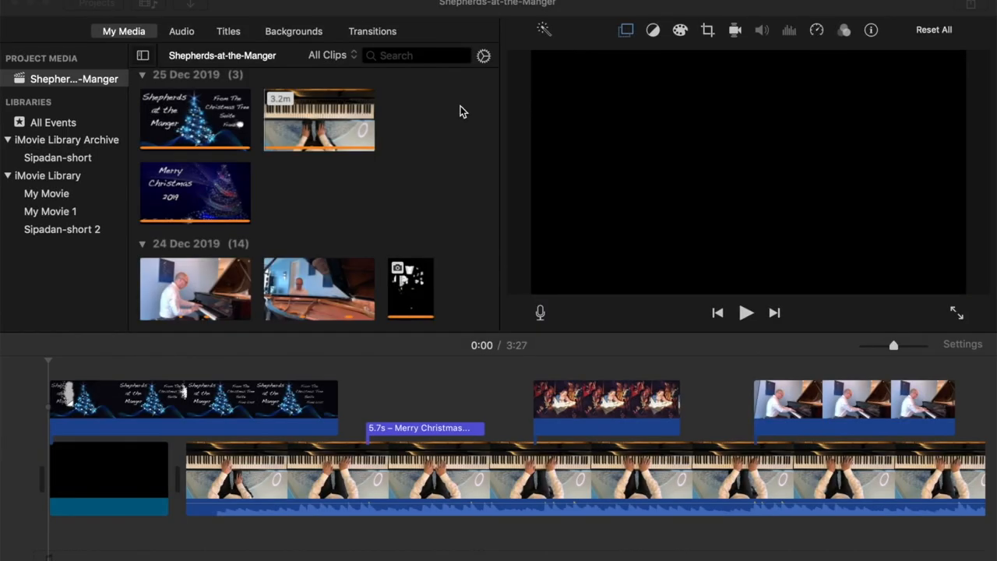
{"action": "mouse_move", "coordinate": [166, 22]}
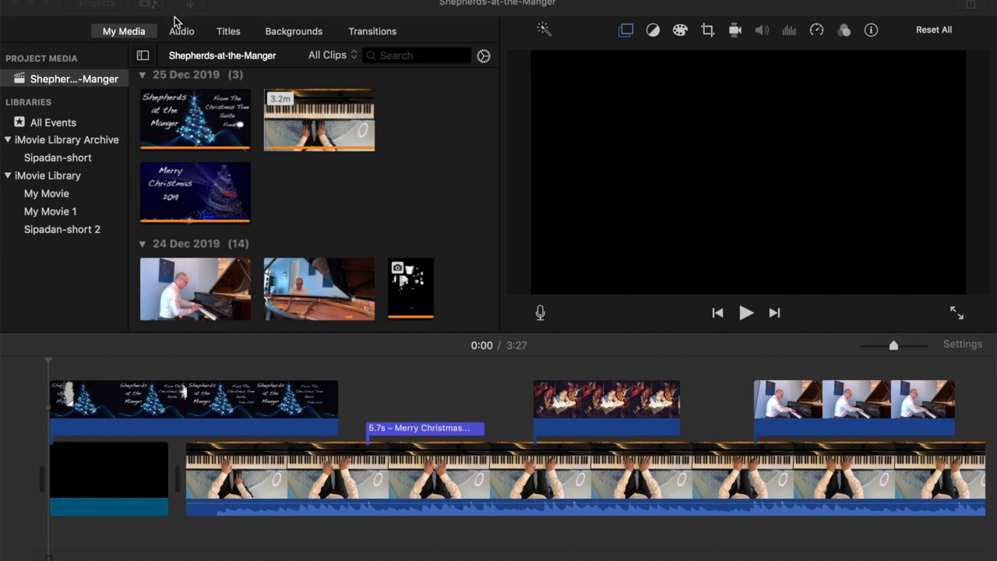
{"action": "mouse_move", "coordinate": [309, 125]}
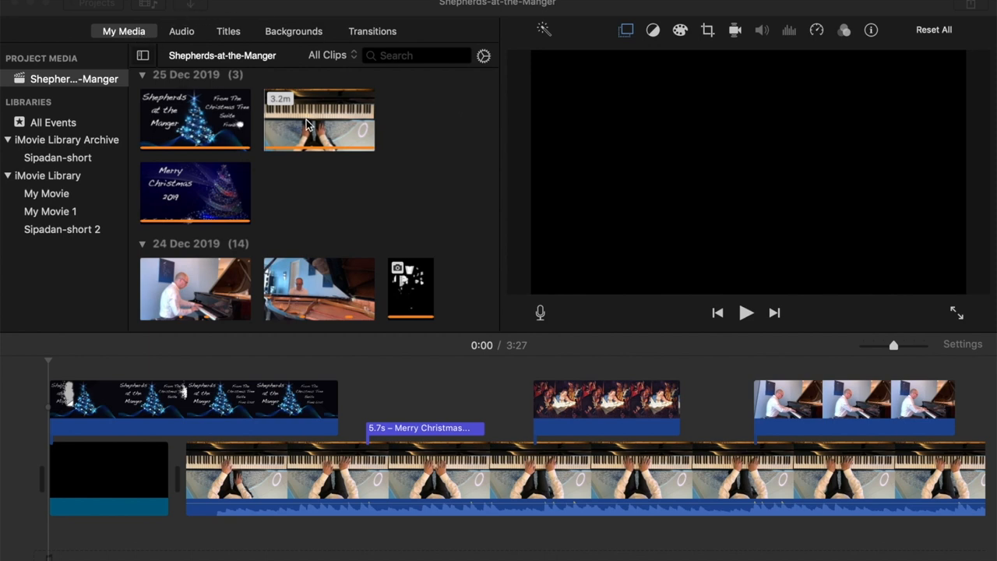
{"action": "left_click", "coordinate": [319, 119]}
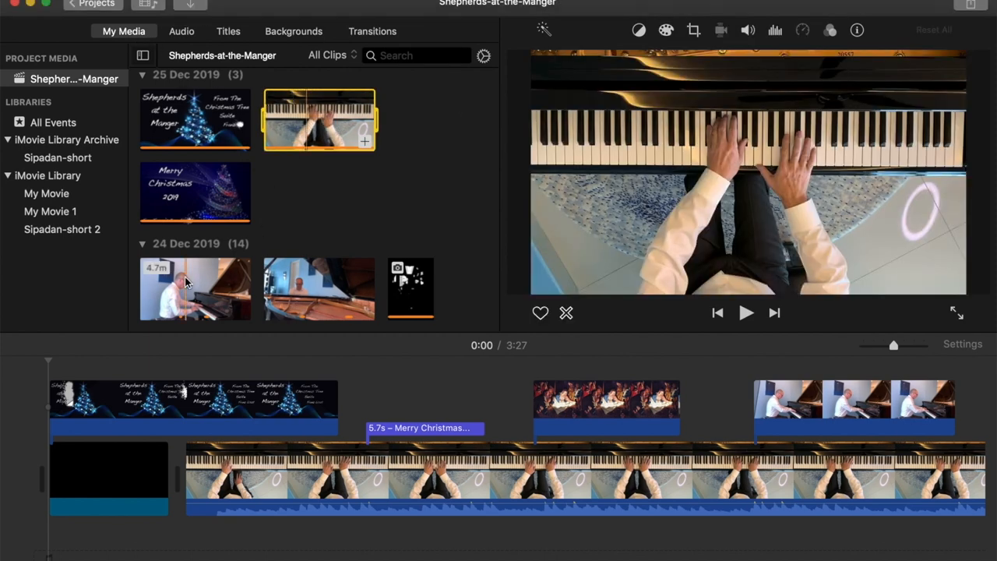
{"action": "left_click", "coordinate": [187, 289]}
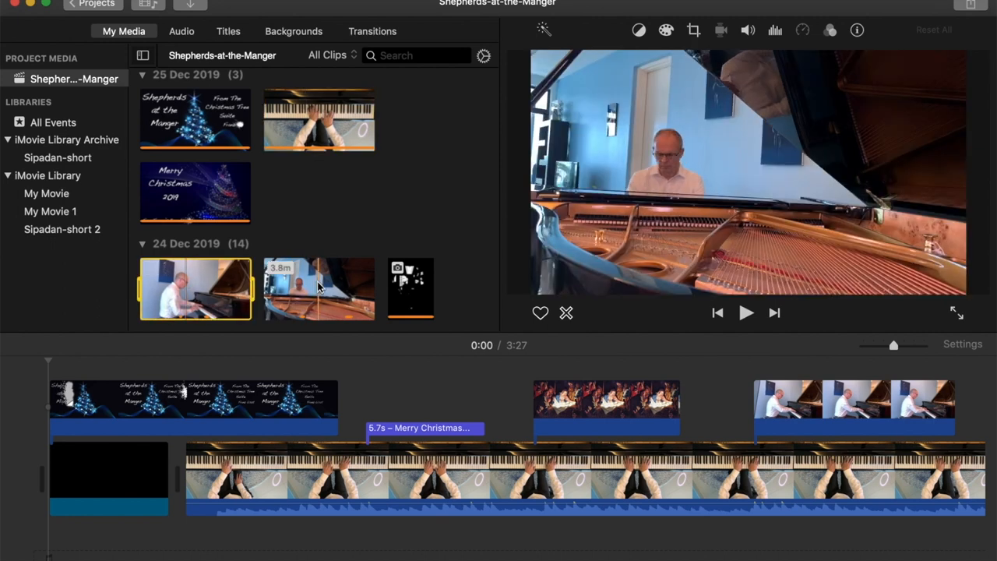
{"action": "left_click", "coordinate": [318, 288]}
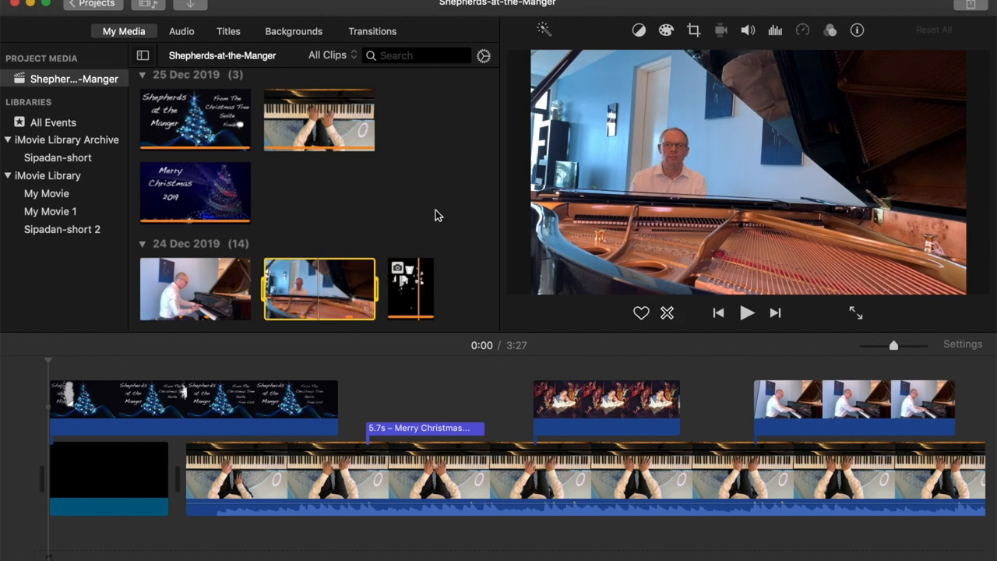
{"action": "scroll", "scroll_direction": "down", "scroll_amount": 3}
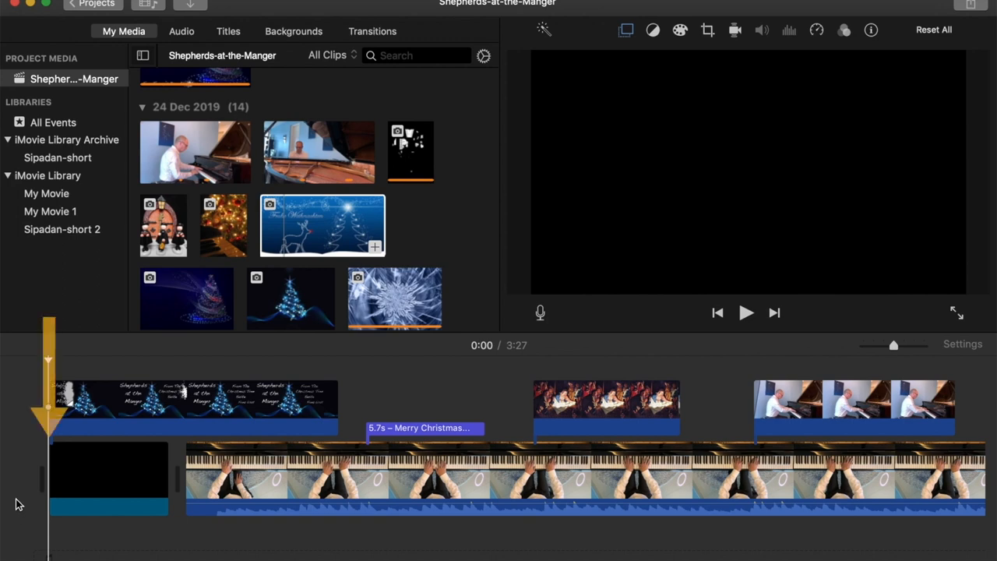
Preview the starry tree image and Shepherds title, then park the playhead at two seconds
{"action": "left_click", "coordinate": [74, 398]}
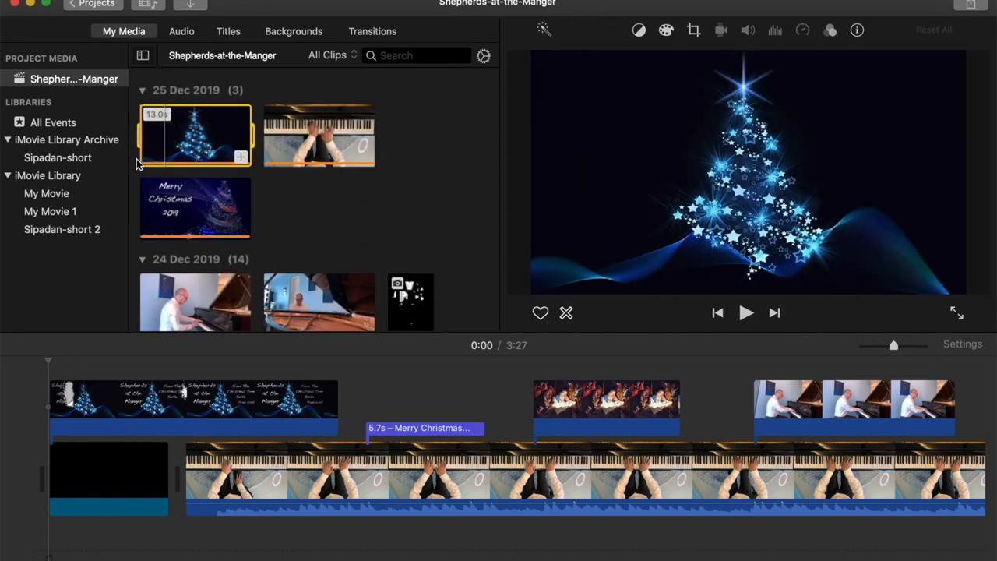
{"action": "left_click", "coordinate": [746, 313]}
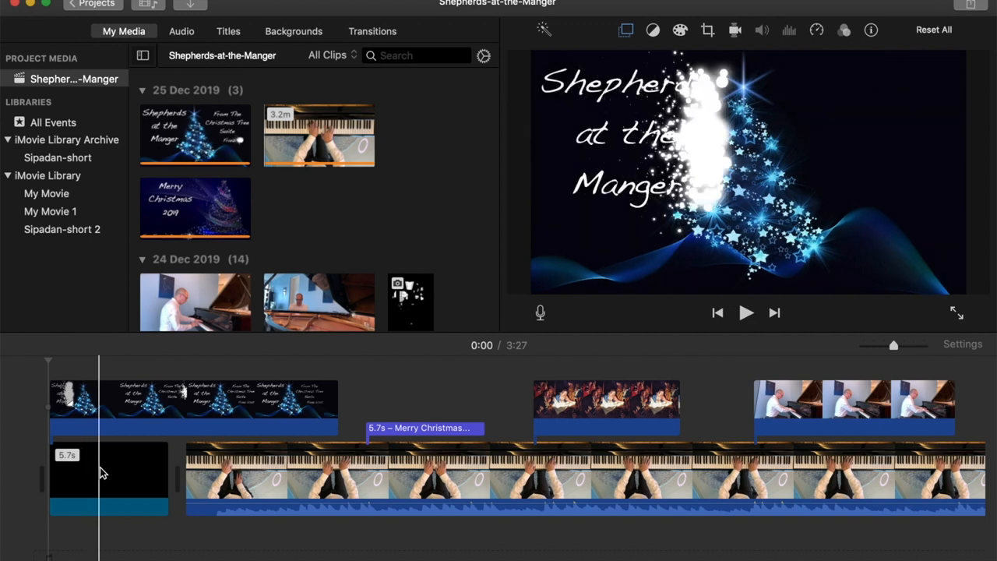
{"action": "left_click", "coordinate": [101, 475]}
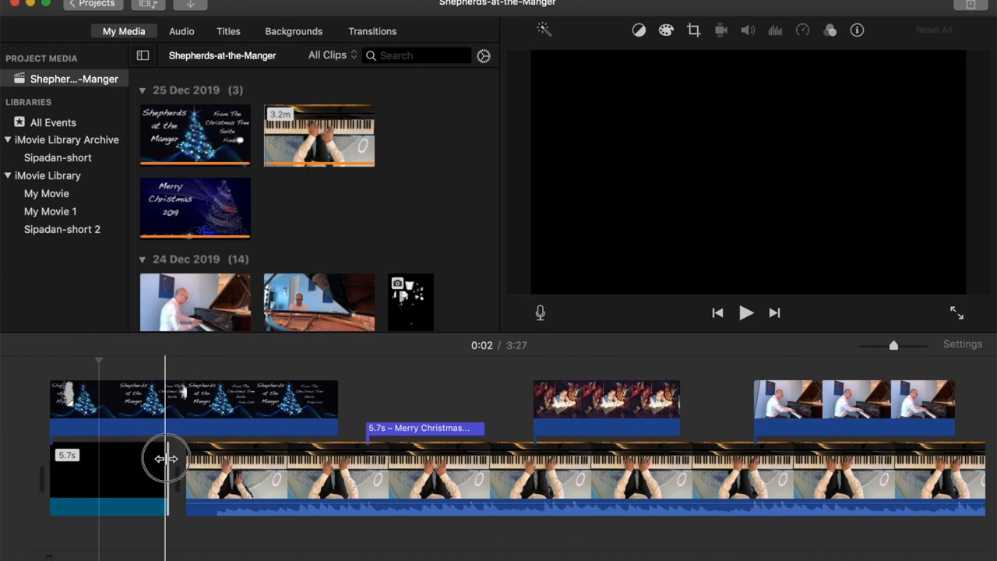
Trim the black lead-in clip's right edge to fine-tune its duration
{"action": "left_click_drag", "start_coordinate": [167, 458], "coordinate": [160, 459]}
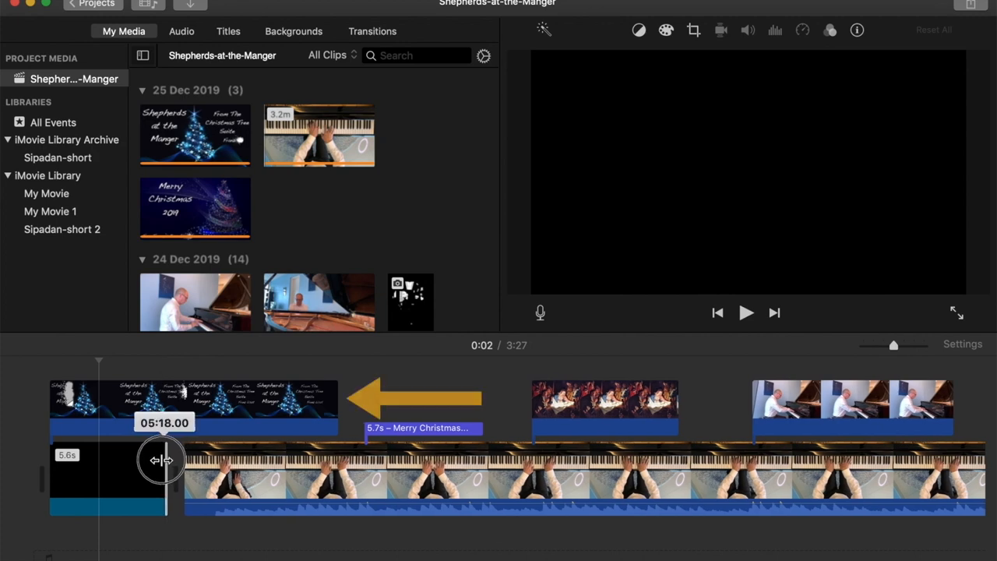
{"action": "left_click_drag", "start_coordinate": [161, 460], "coordinate": [154, 462]}
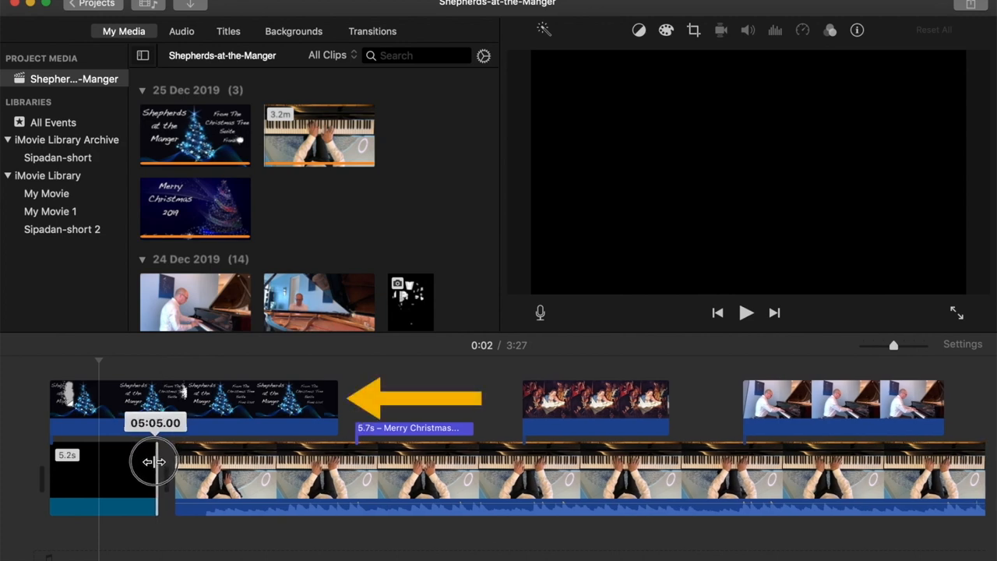
{"action": "left_click_drag", "start_coordinate": [156, 462], "coordinate": [167, 462]}
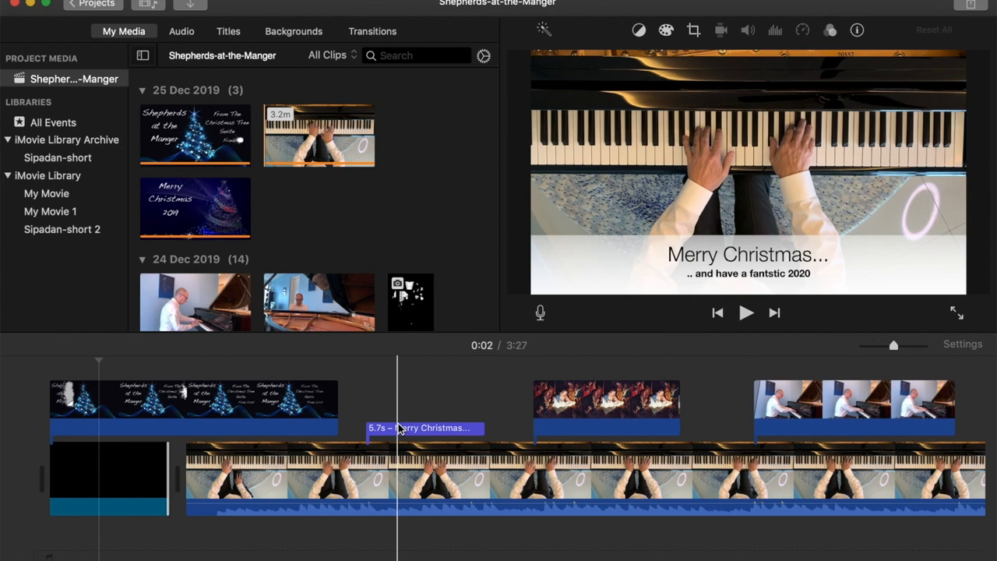
Switch to Titles and scroll through the available title styles
{"action": "left_click", "coordinate": [224, 31]}
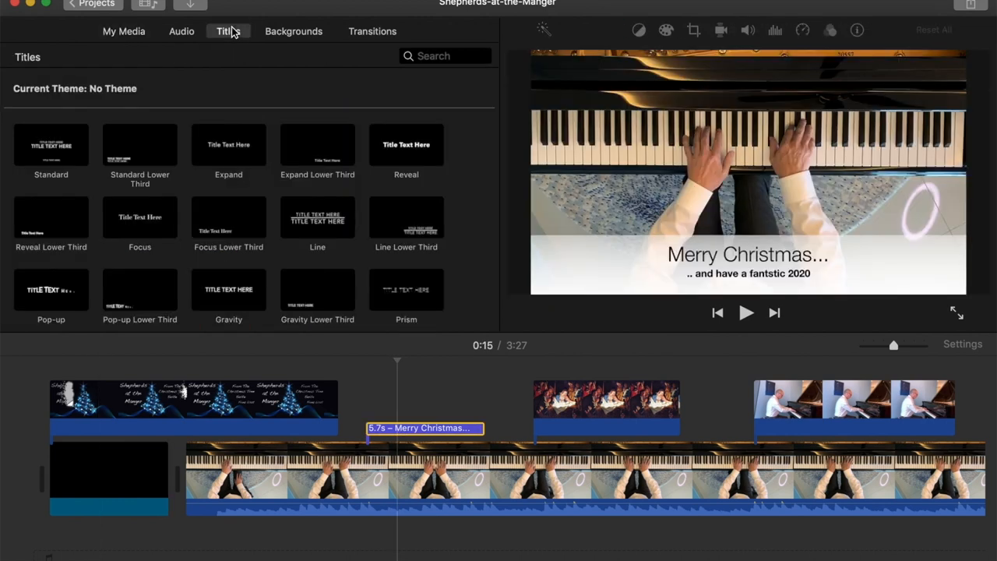
{"action": "scroll", "scroll_direction": "down", "scroll_amount": 3}
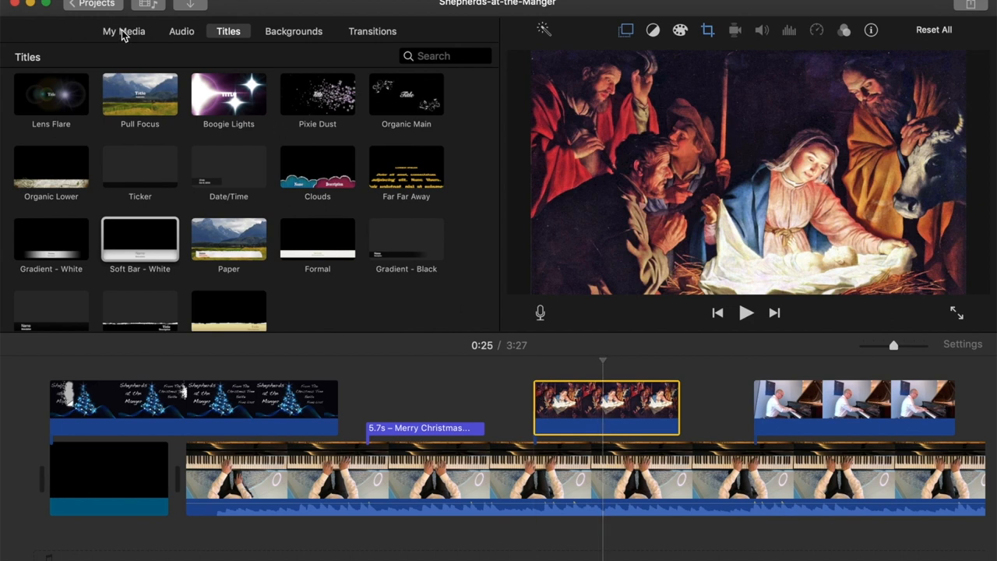
Back in My Media, give the nativity painting cutaway a 0.68 s fade
{"action": "left_click", "coordinate": [123, 31]}
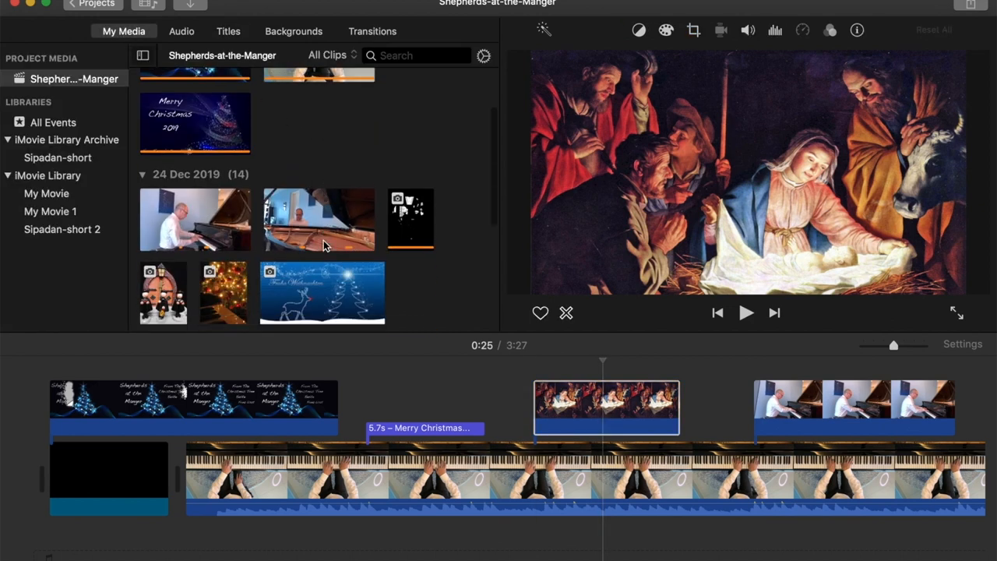
{"action": "scroll", "scroll_direction": "down", "scroll_amount": 3}
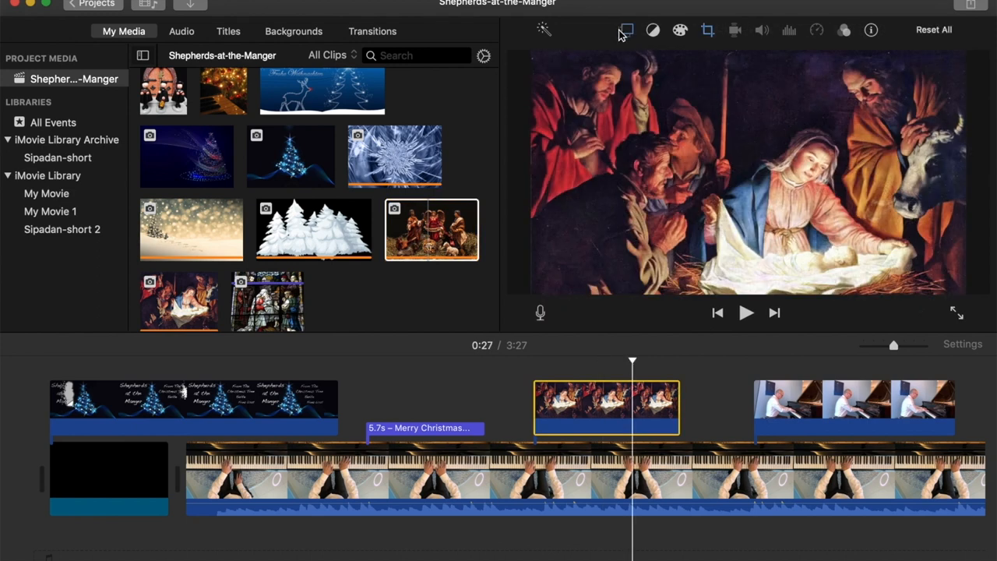
{"action": "left_click", "coordinate": [621, 31]}
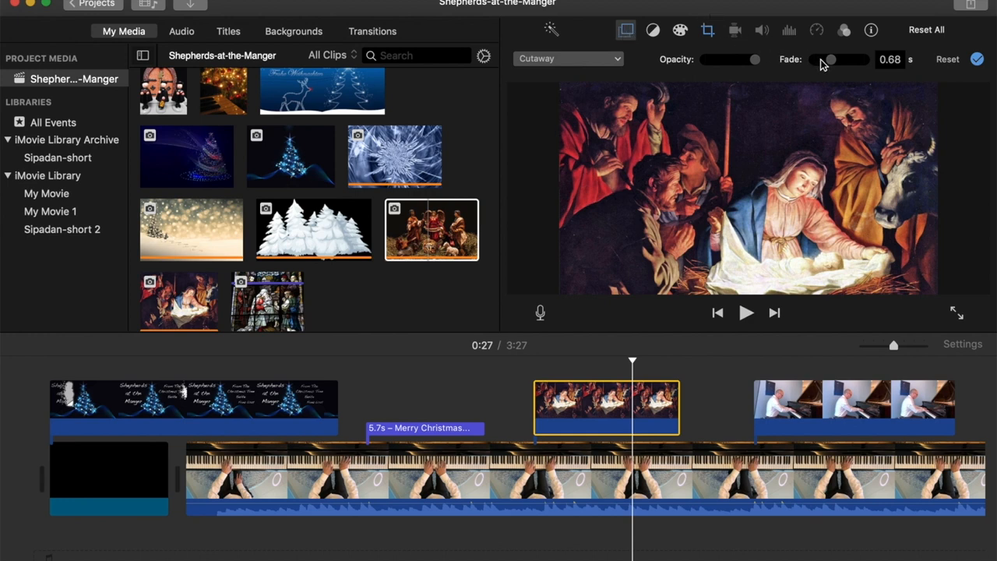
{"action": "mouse_move", "coordinate": [825, 62]}
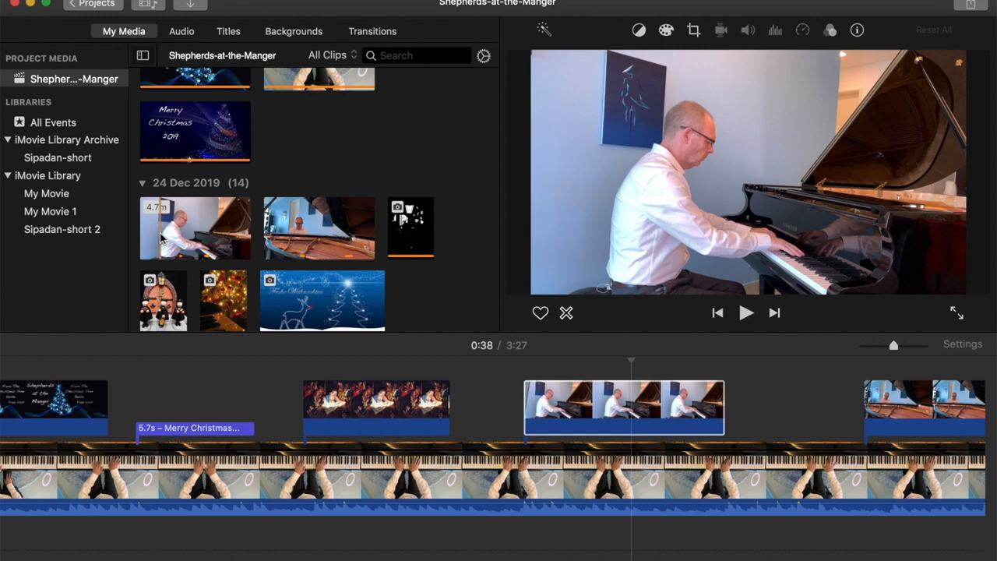
{"action": "left_click", "coordinate": [195, 228]}
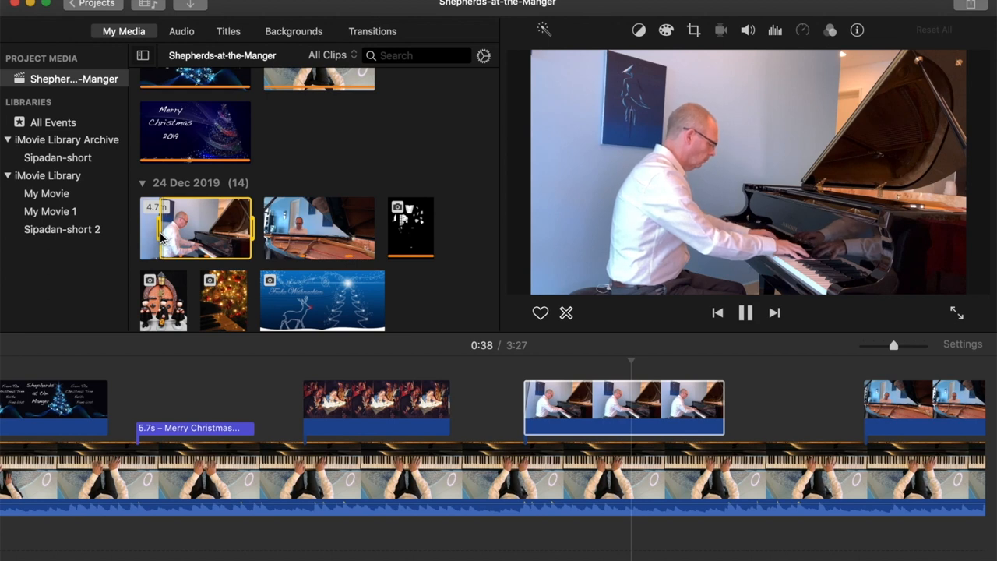
{"action": "left_click", "coordinate": [745, 312]}
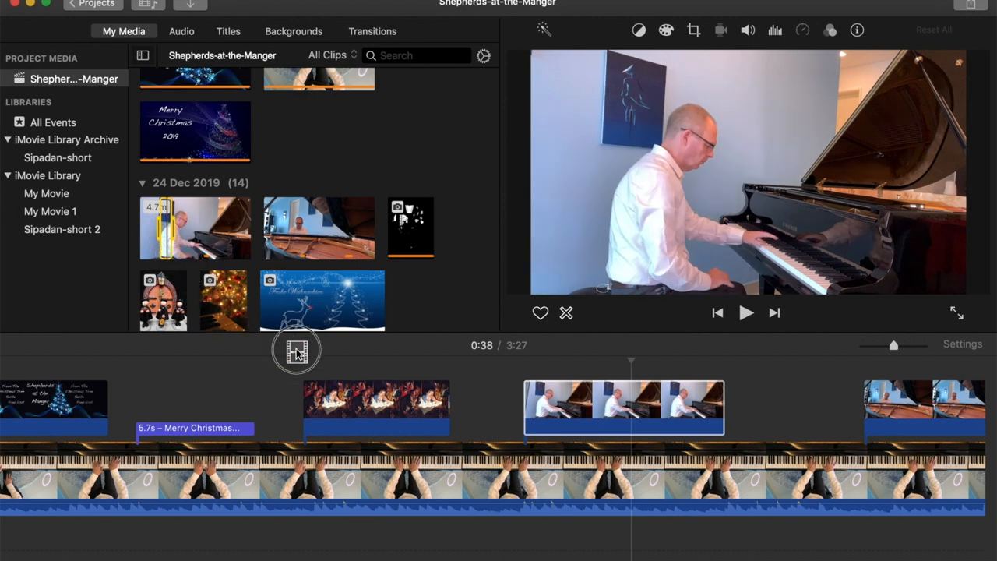
{"action": "mouse_move", "coordinate": [156, 216]}
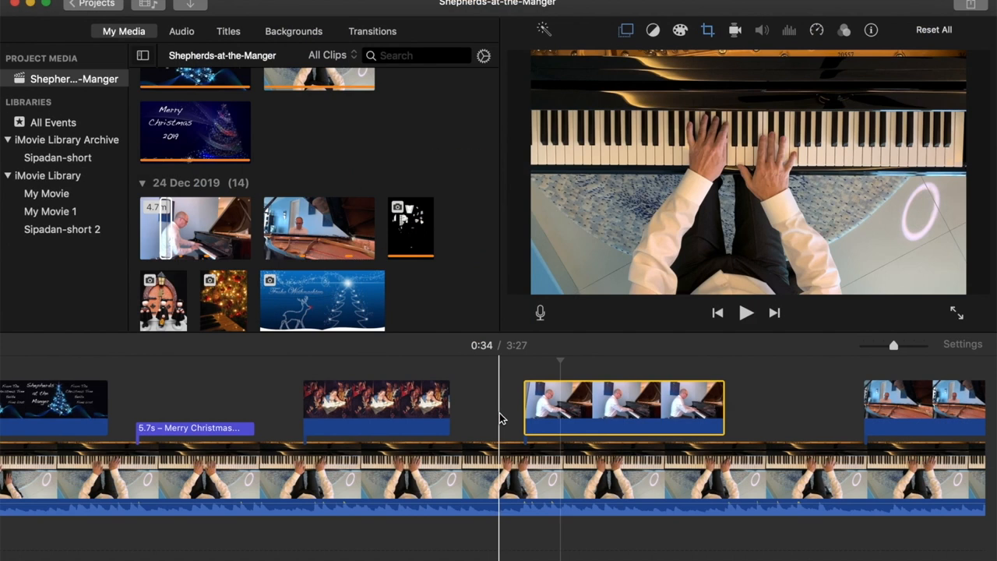
Set the side-view pianist cutaway's fade to 0.317 s and locate Ken Burns under Crop
{"action": "left_click", "coordinate": [624, 30]}
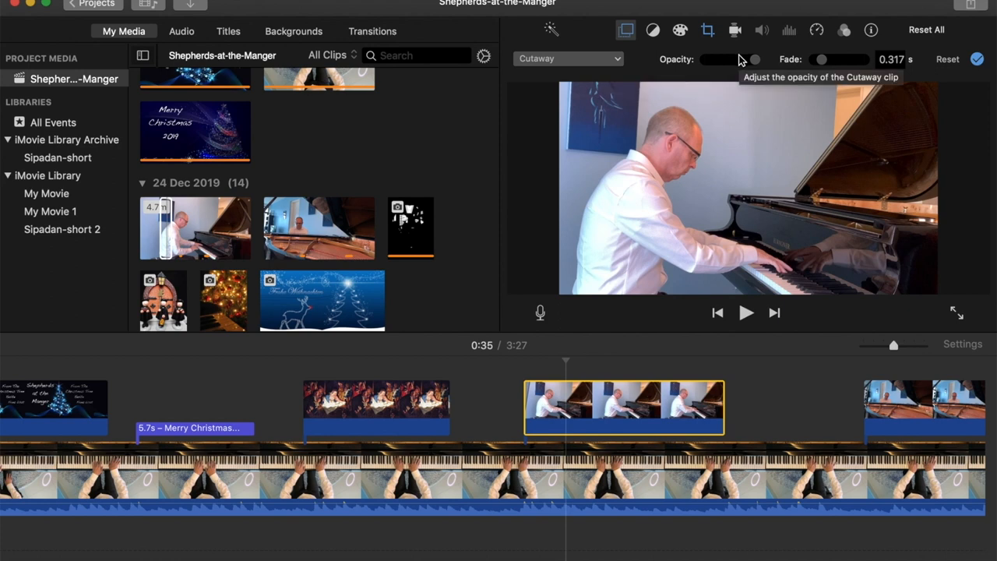
{"action": "mouse_move", "coordinate": [824, 61]}
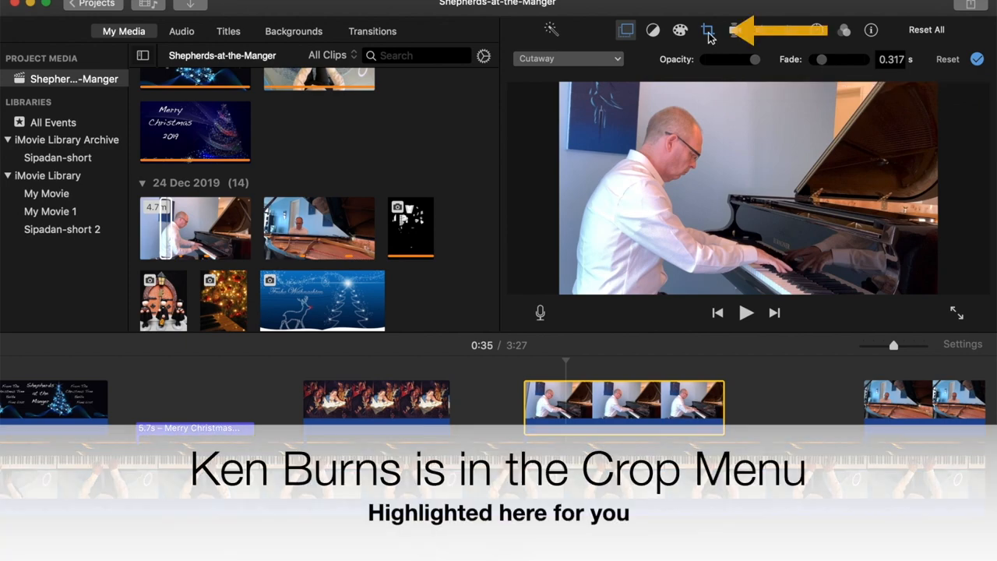
{"action": "left_click", "coordinate": [705, 29]}
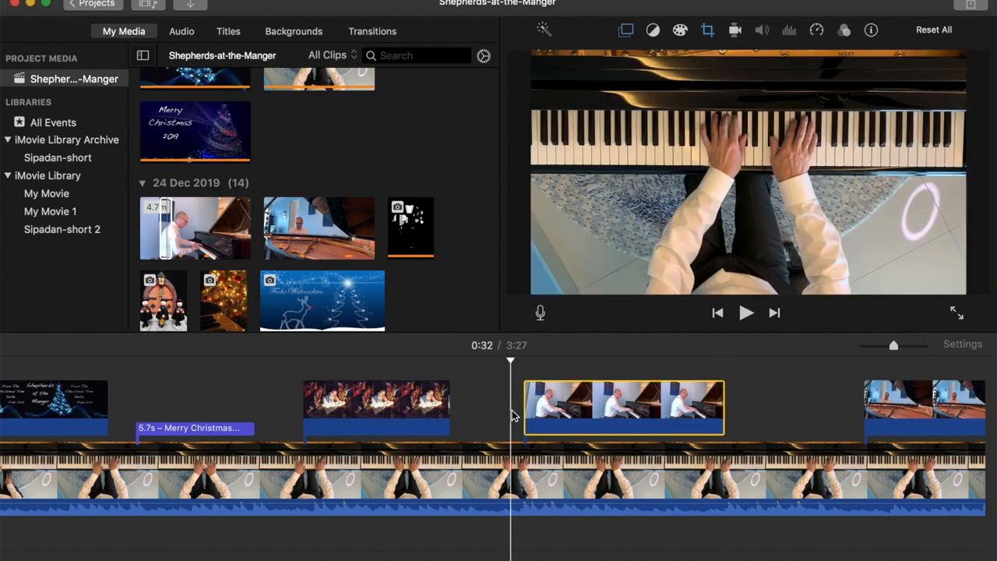
{"action": "left_click", "coordinate": [746, 312]}
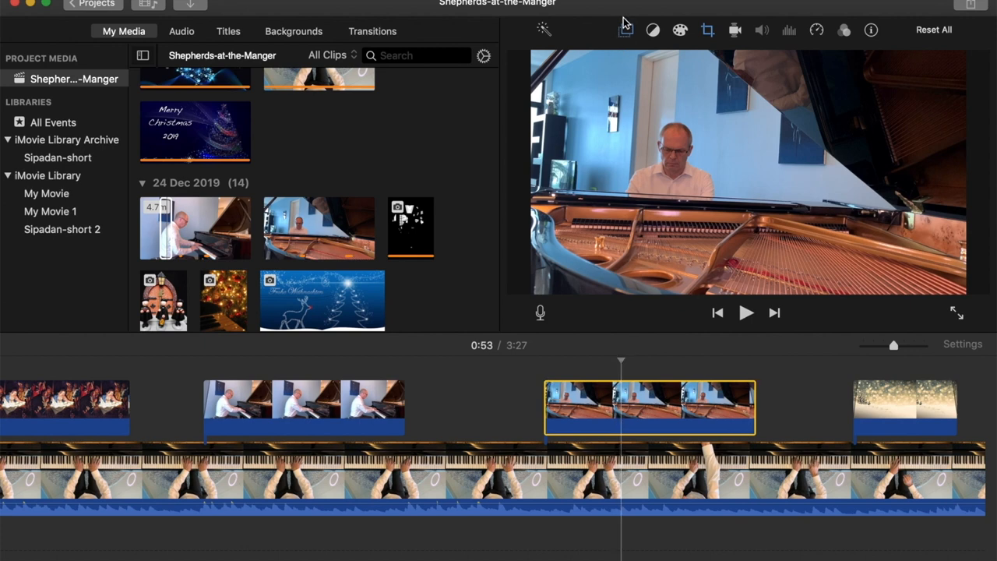
Fade the inside-piano cutaway about 0.36 s and change the snowy tree clip's crop framing
{"action": "left_click", "coordinate": [625, 31]}
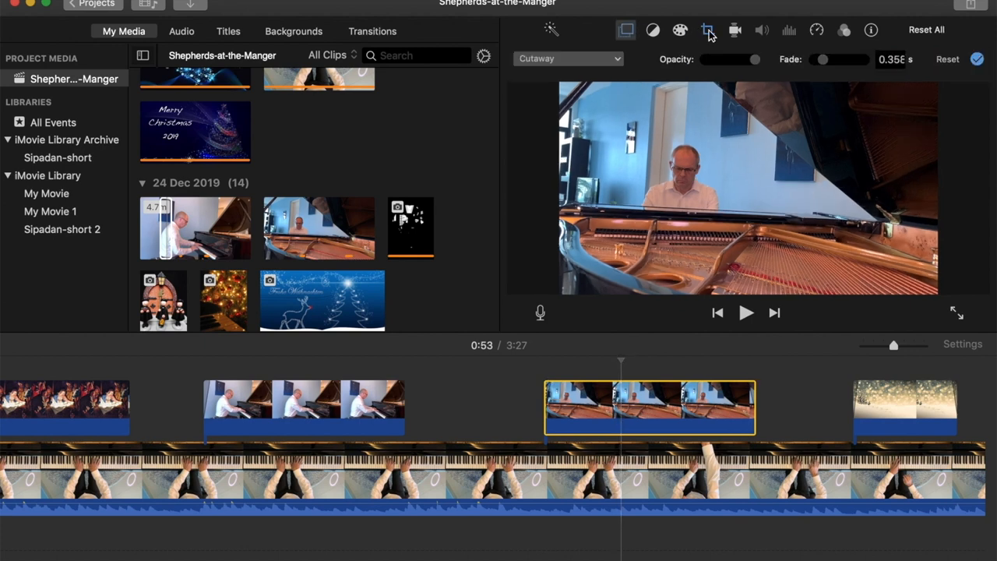
{"action": "left_click", "coordinate": [706, 29]}
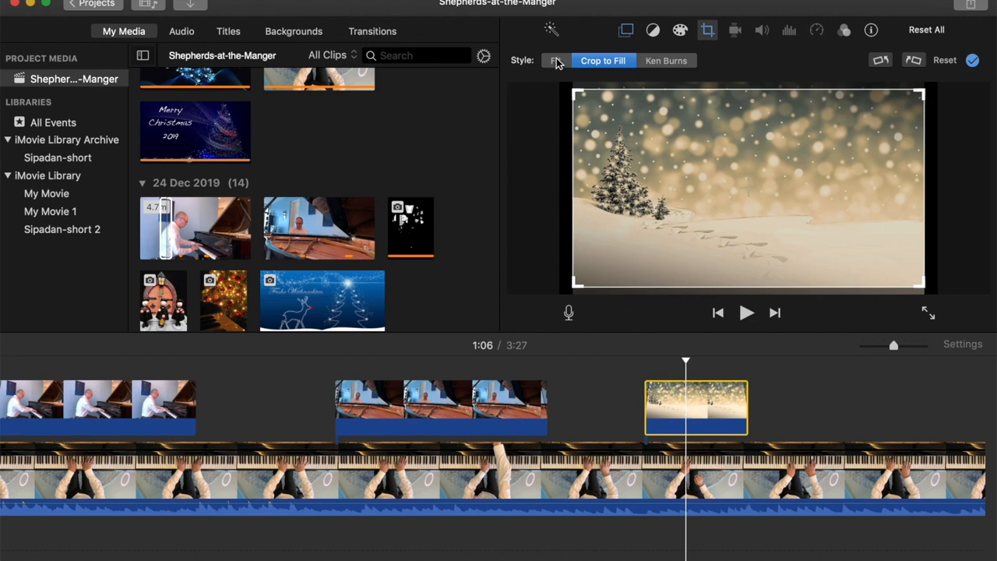
{"action": "left_click", "coordinate": [626, 31]}
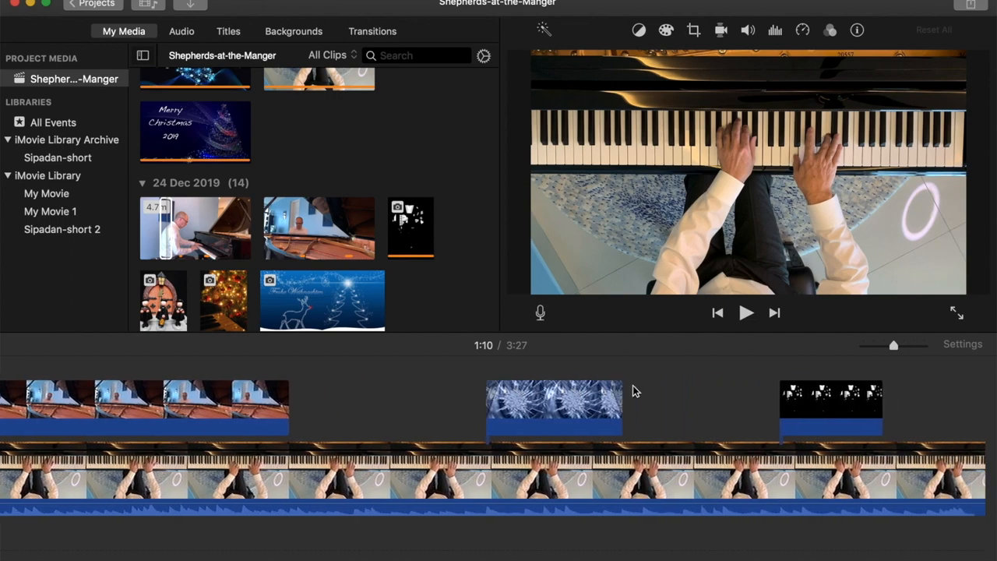
Make the carolers silhouette PNG picture-in-picture with 0.5 s dissolve, then share to File
{"action": "left_click", "coordinate": [647, 409]}
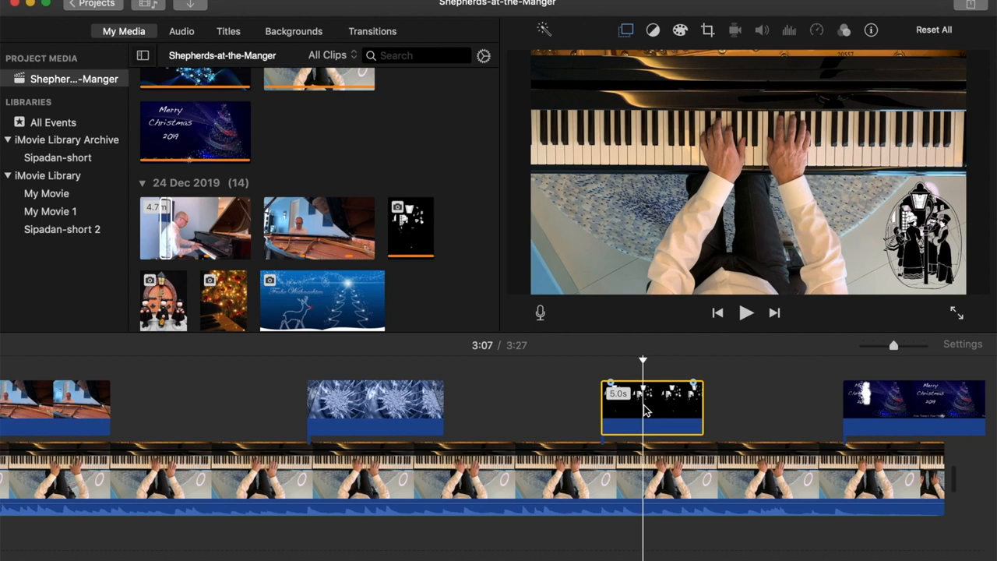
{"action": "left_click", "coordinate": [410, 228]}
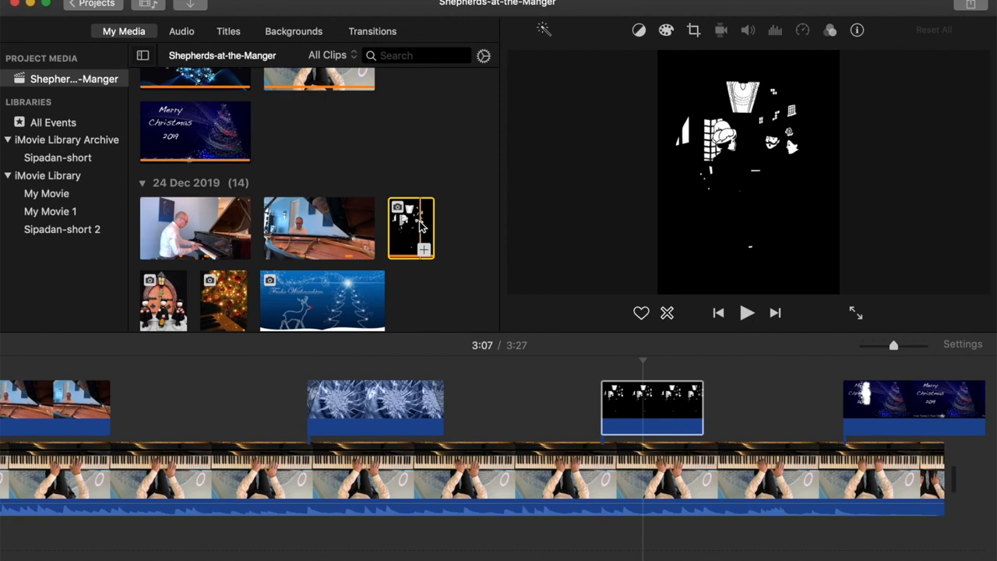
{"action": "mouse_move", "coordinate": [641, 39]}
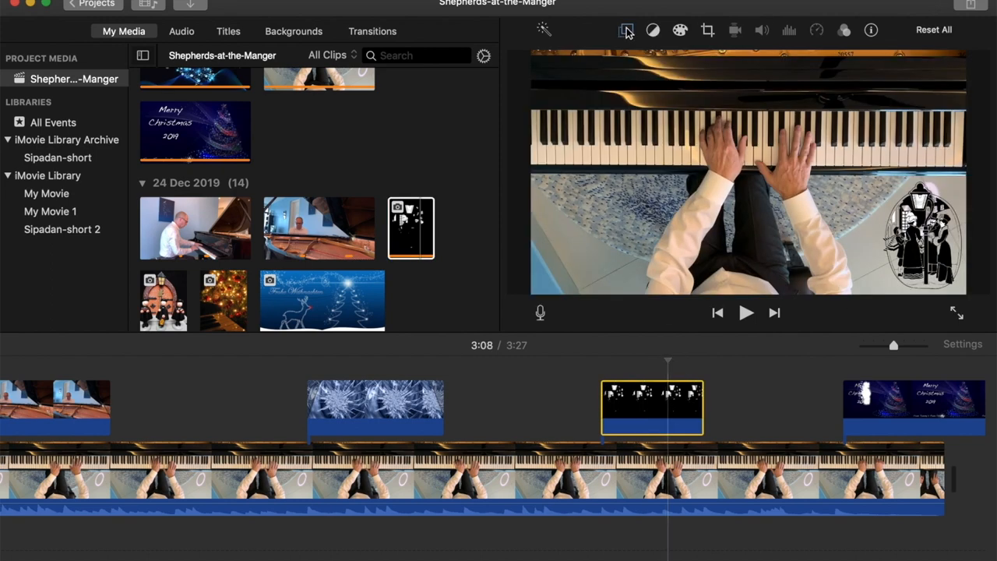
{"action": "left_click", "coordinate": [627, 31]}
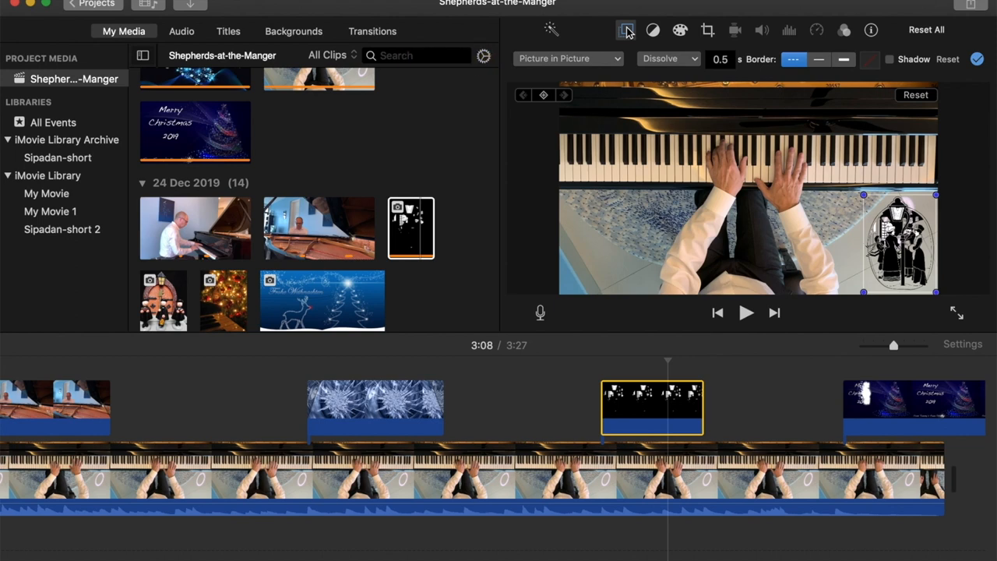
{"action": "left_click", "coordinate": [745, 312]}
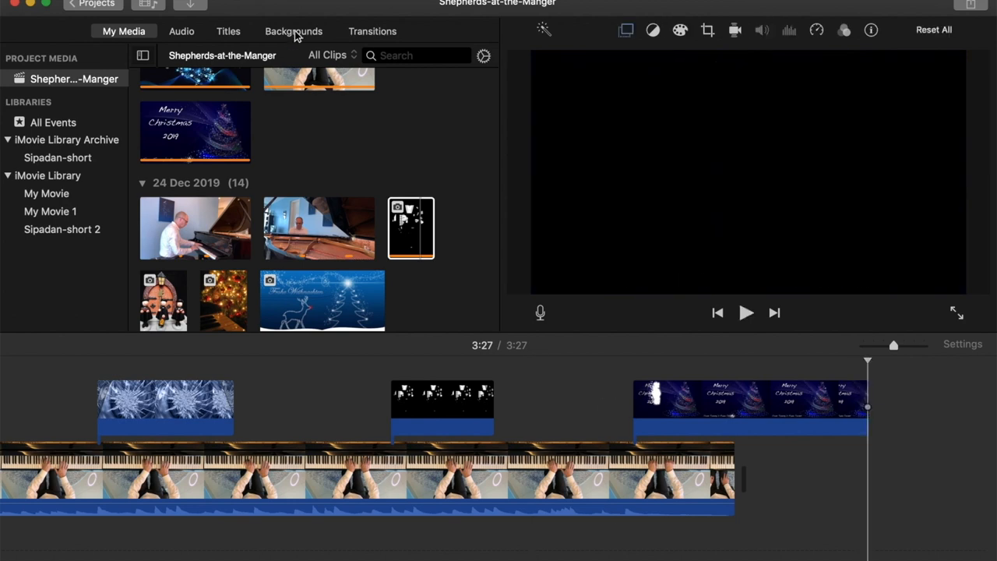
{"action": "left_click", "coordinate": [86, 3]}
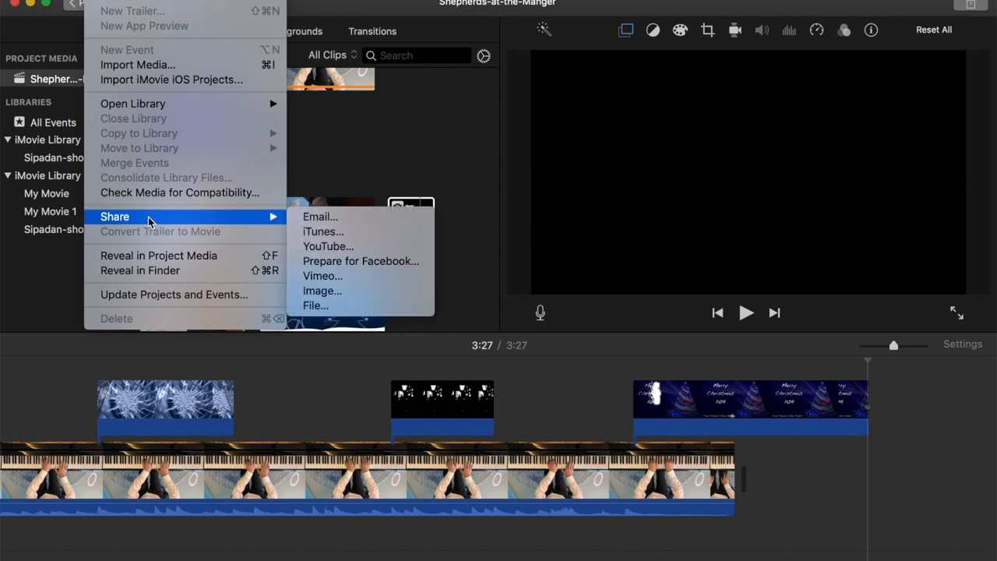
{"action": "mouse_move", "coordinate": [316, 306]}
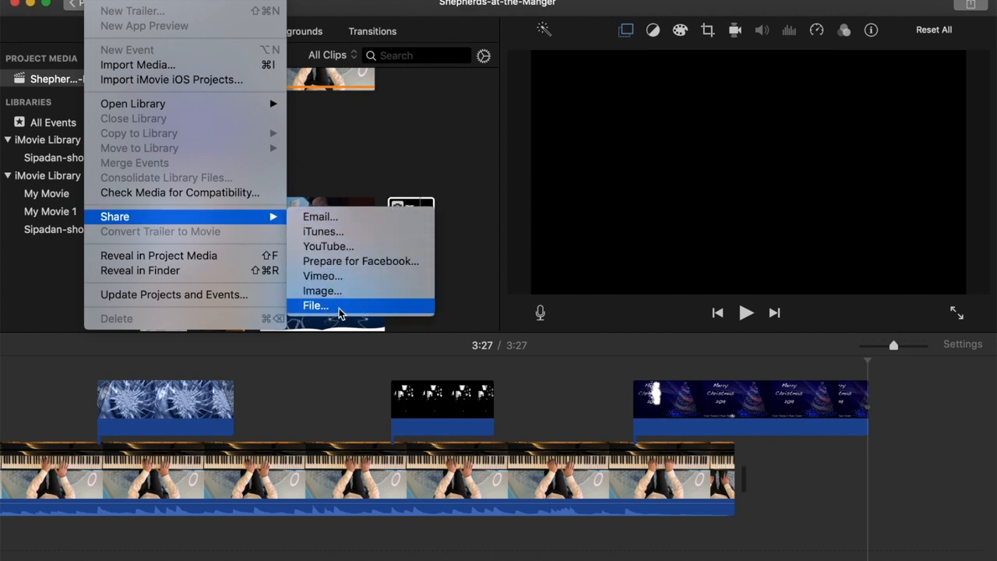